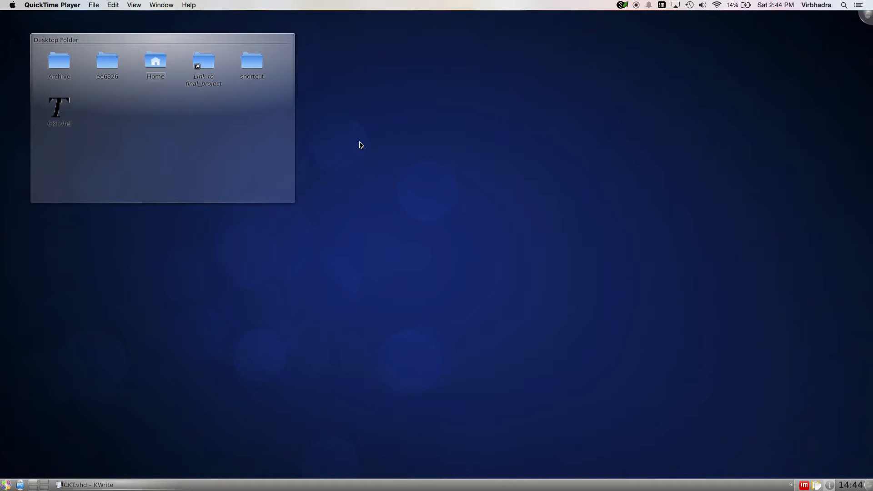
pyautogui.moveTo(351, 154)
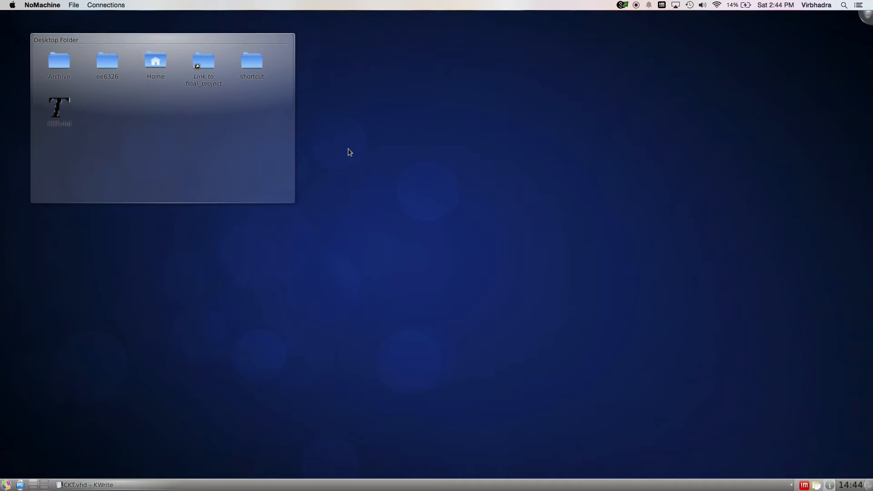
pyautogui.moveTo(296, 196)
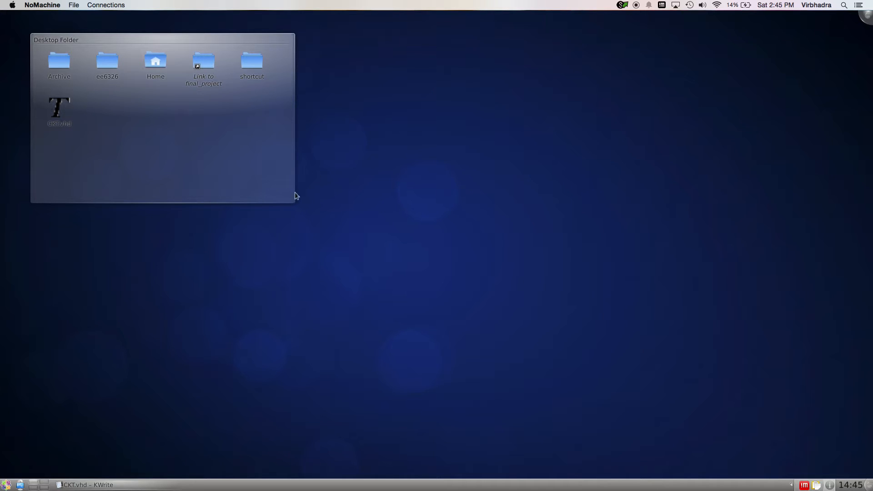
pyautogui.moveTo(117, 391)
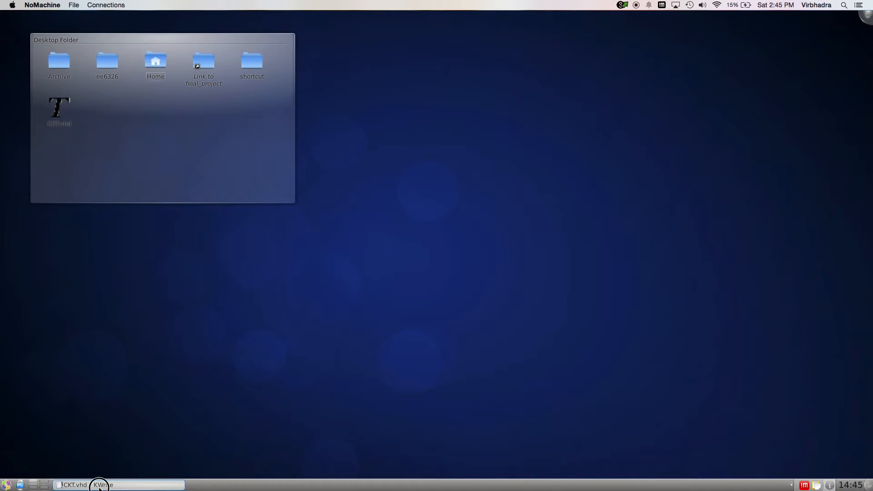
# - Restore and enlarge the CKT.vhd editor, scrolling through the addr entity and gtech port maps
pyautogui.click(101, 485)
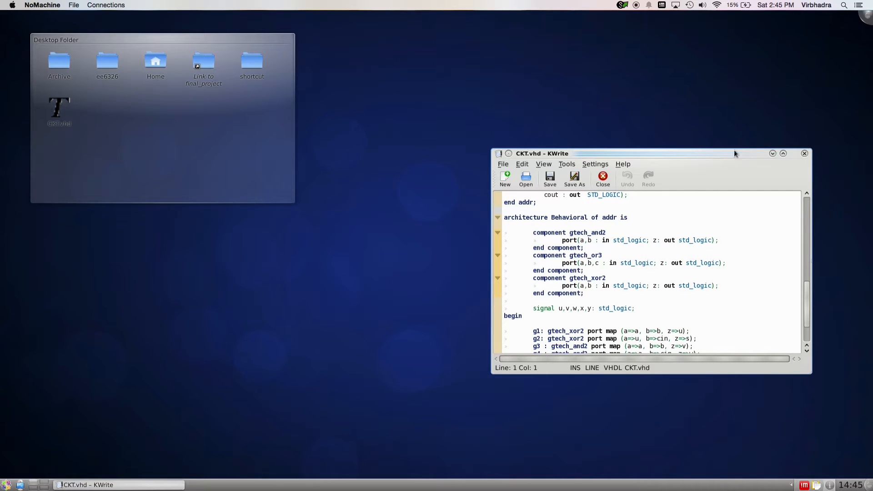
pyautogui.moveTo(612, 153); pyautogui.dragTo(510, 150)
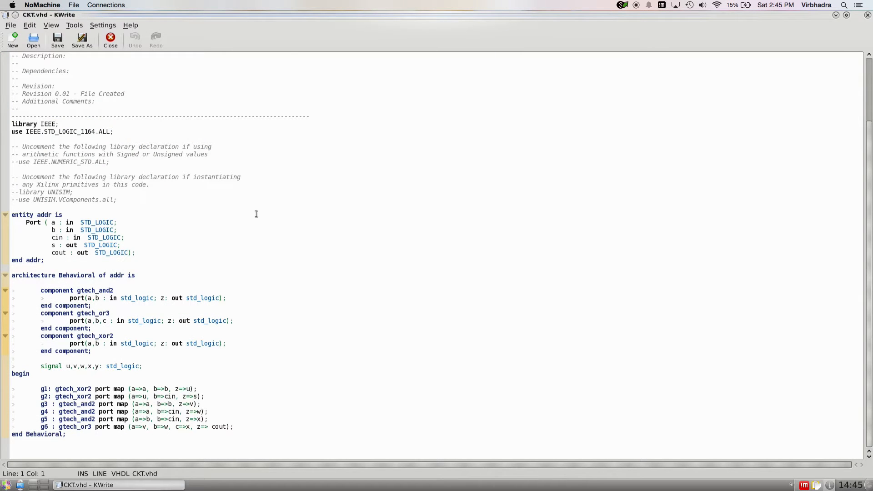
pyautogui.moveTo(187, 189)
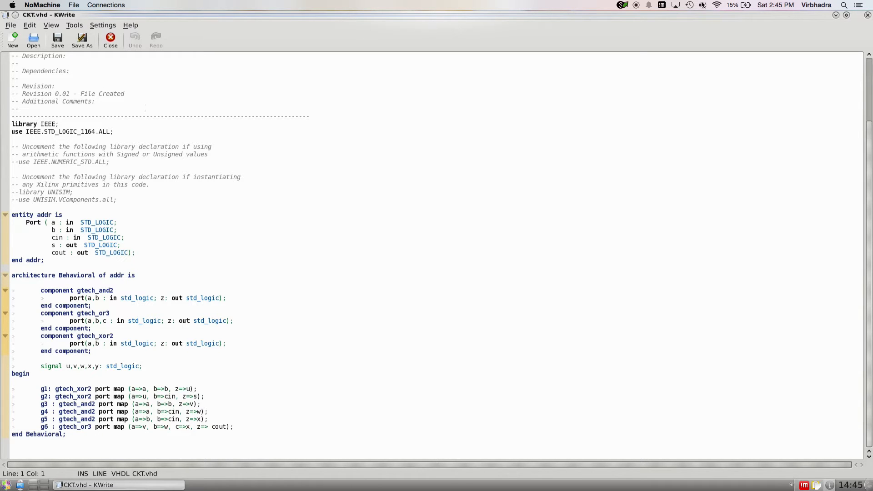
pyautogui.scroll(3)
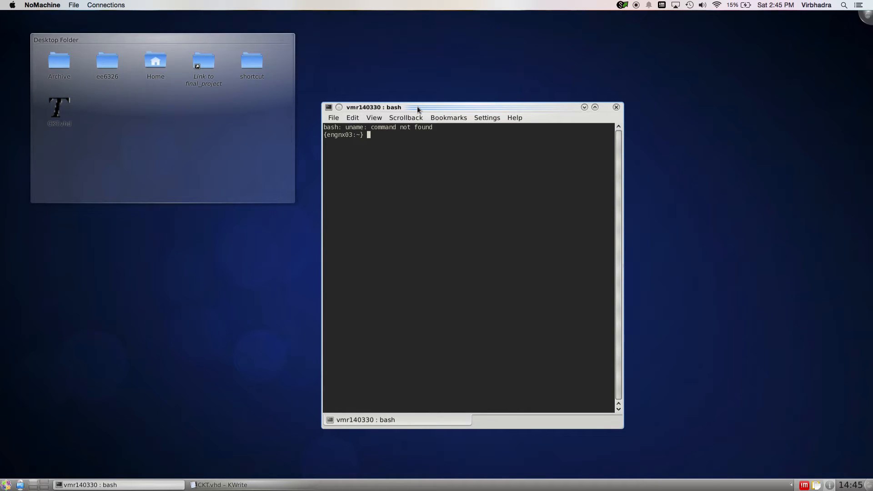
# - In the 6303 folder launch design_vision & and source /proj/cad/startup/profile.synopsys_2013
pyautogui.write('ls')
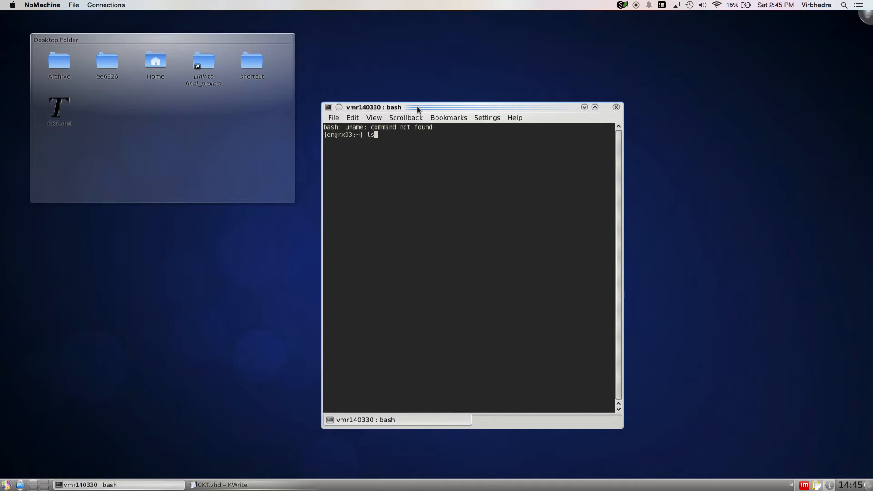
pyautogui.write('cd 6303')
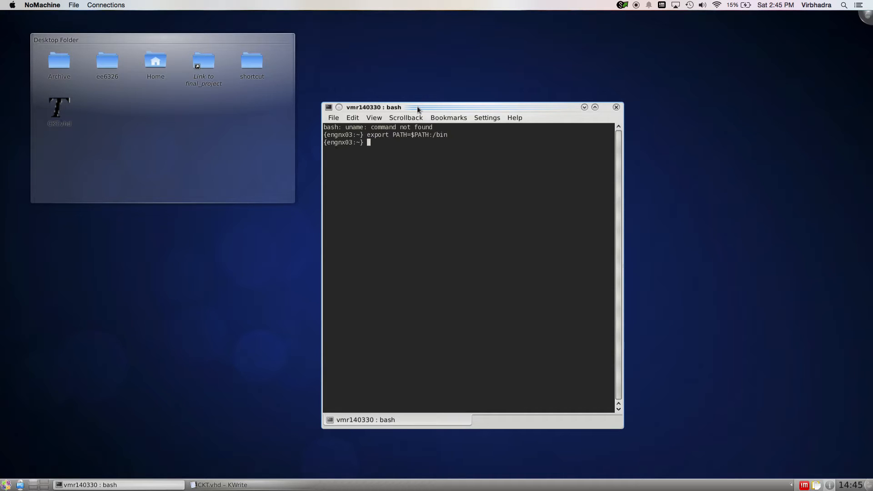
pyautogui.write('design_vision &')
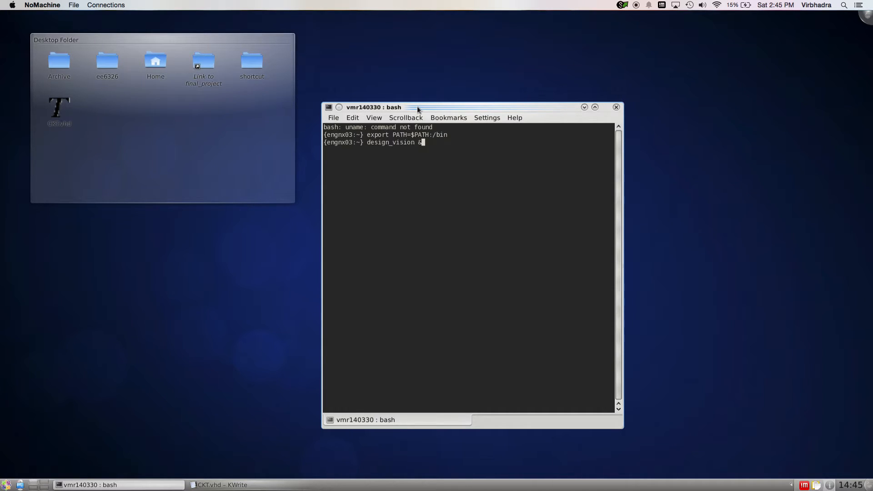
pyautogui.write('. /proj/cad/startup/profile.synopsys_2013')
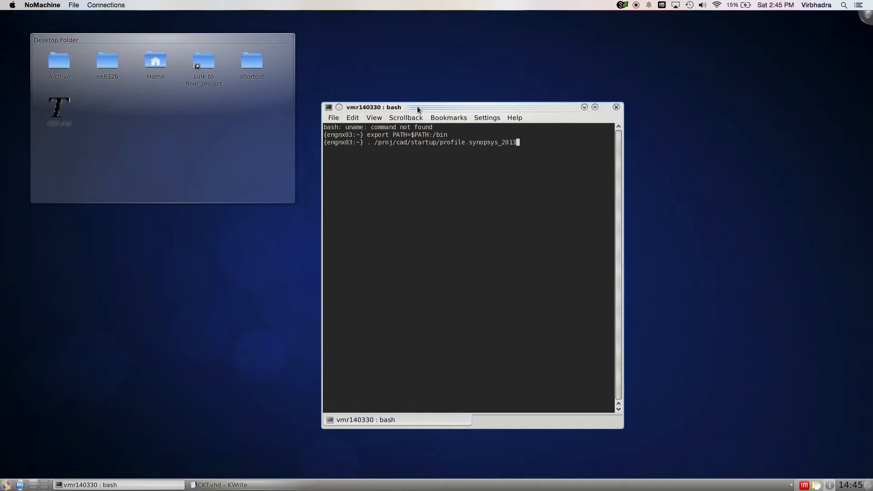
pyautogui.press('Return')
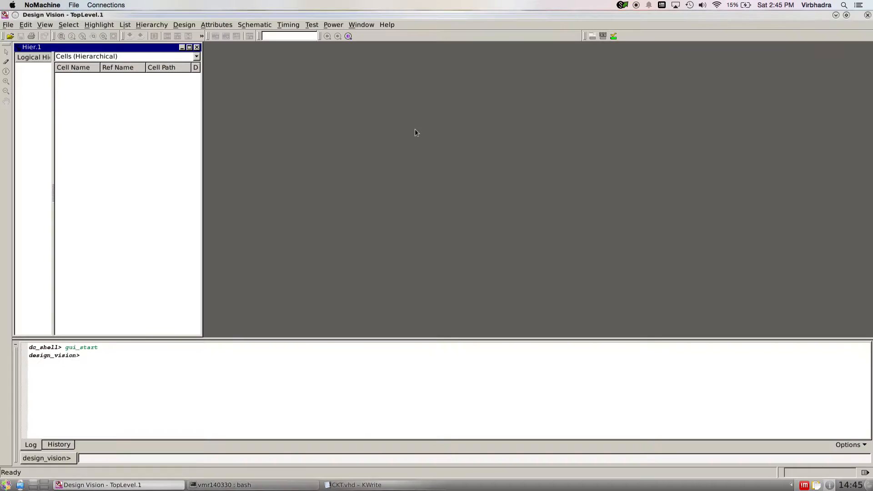
pyautogui.moveTo(148, 85)
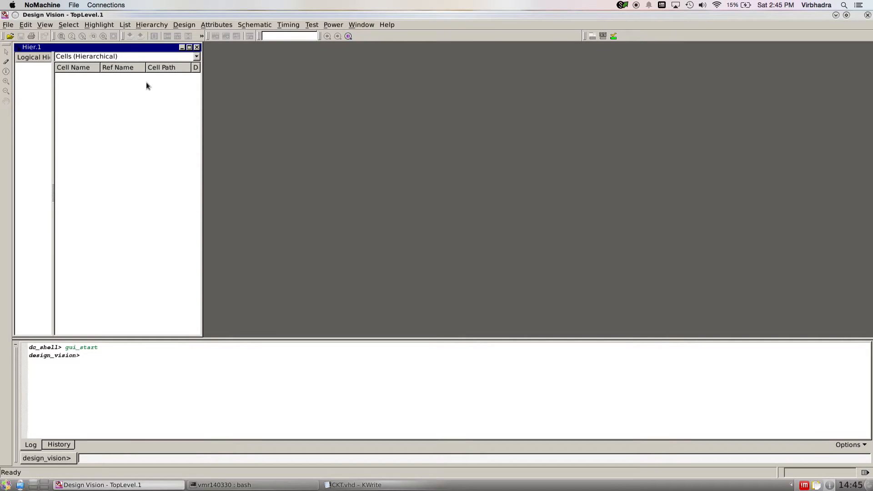
pyautogui.moveTo(141, 84)
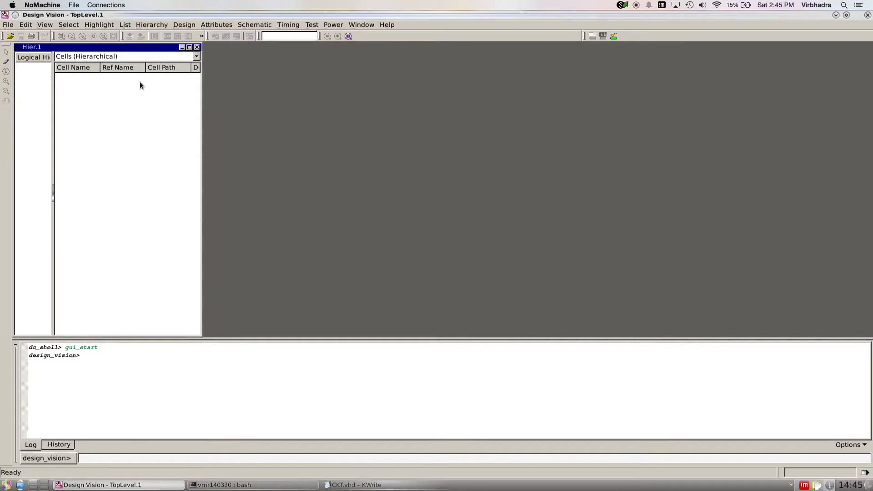
pyautogui.moveTo(45, 57)
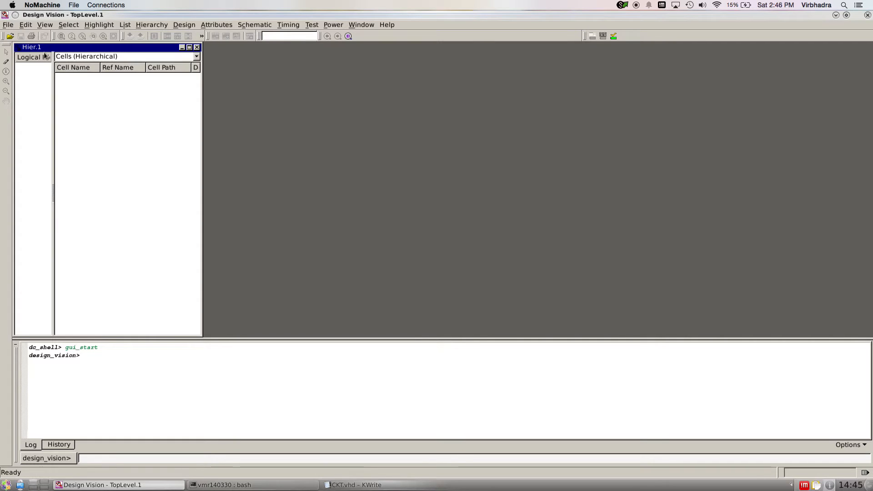
pyautogui.moveTo(21, 35)
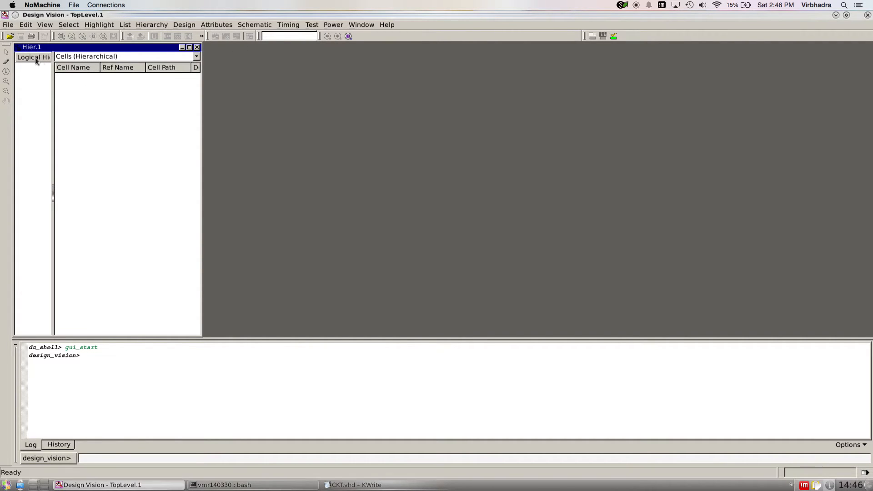
# - In File > Setup, set the link and target libraries to class.db
pyautogui.click(9, 24)
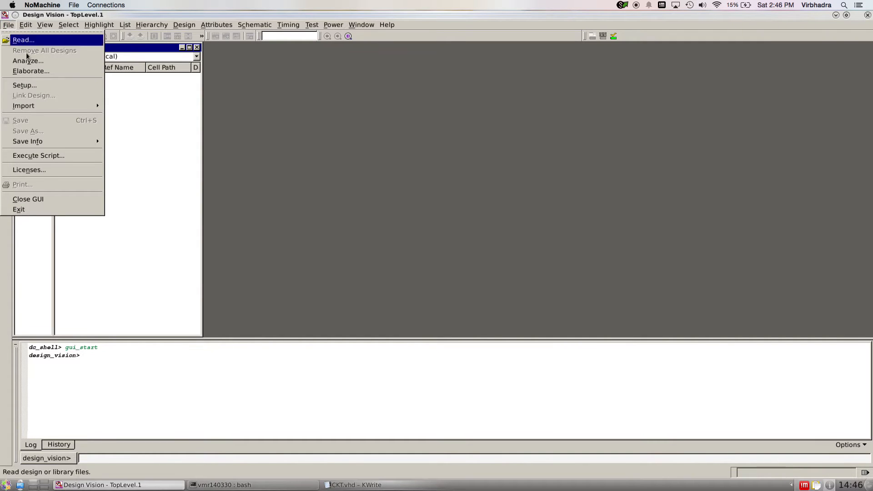
pyautogui.moveTo(25, 85)
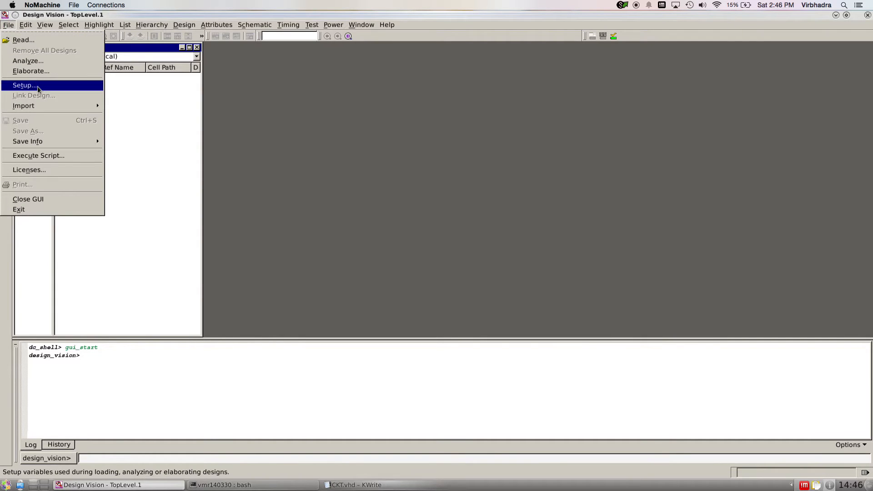
pyautogui.click(23, 85)
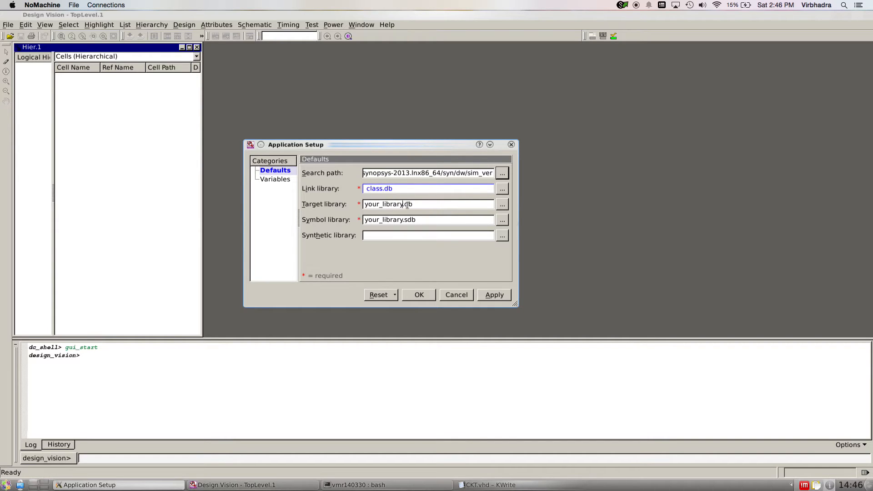
pyautogui.doubleClick(383, 204)
pyautogui.write('class')
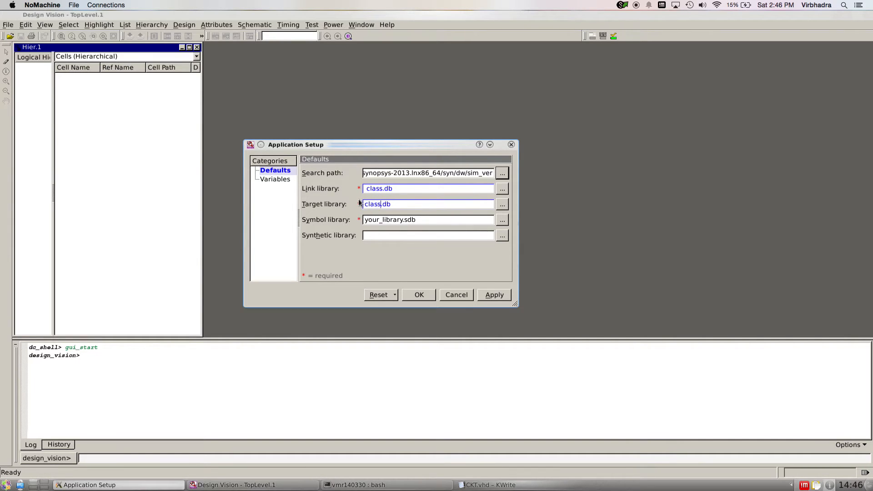
pyautogui.doubleClick(383, 219)
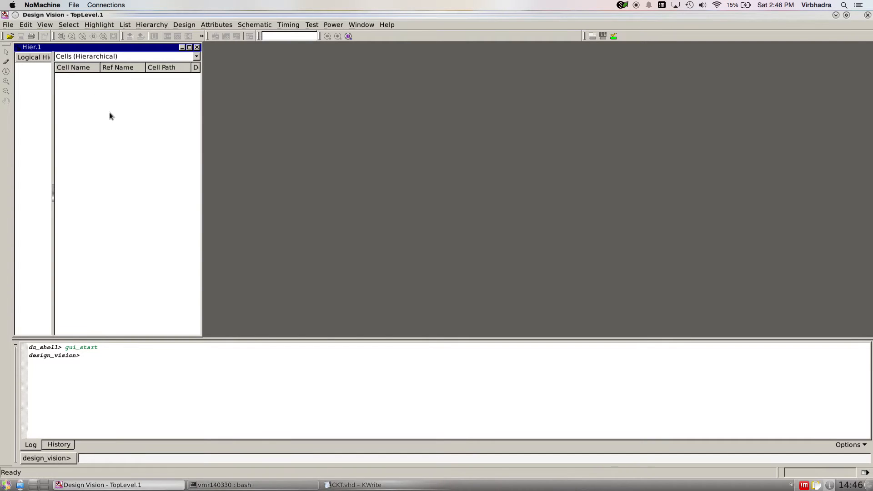
# - In File > Analyze, add gtech_lib.v from the 6303 folder to the analysis list
pyautogui.click(8, 25)
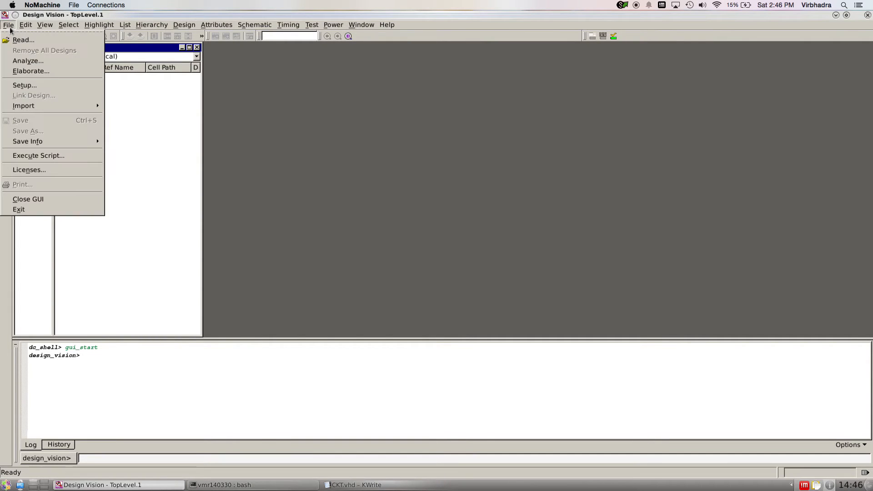
pyautogui.moveTo(28, 61)
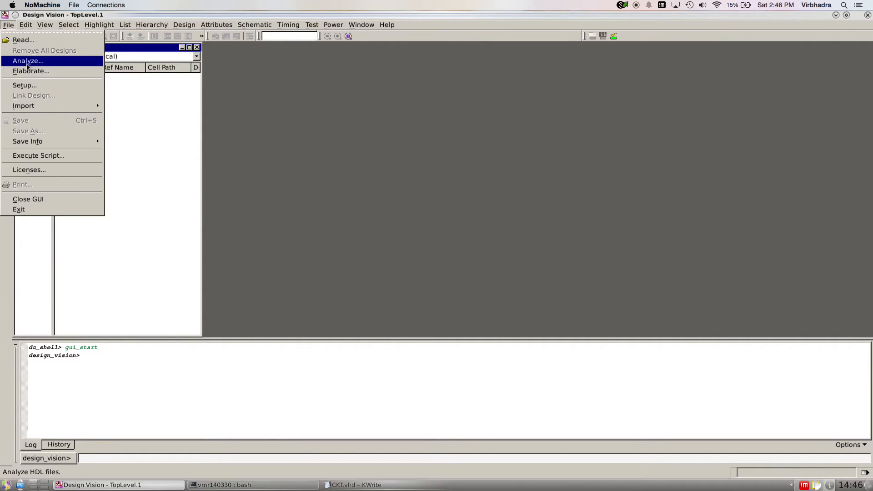
pyautogui.click(26, 61)
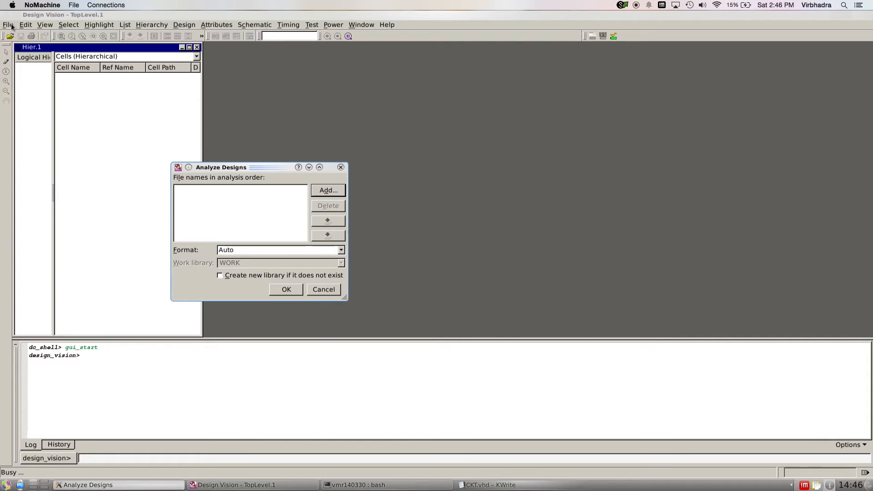
pyautogui.click(323, 289)
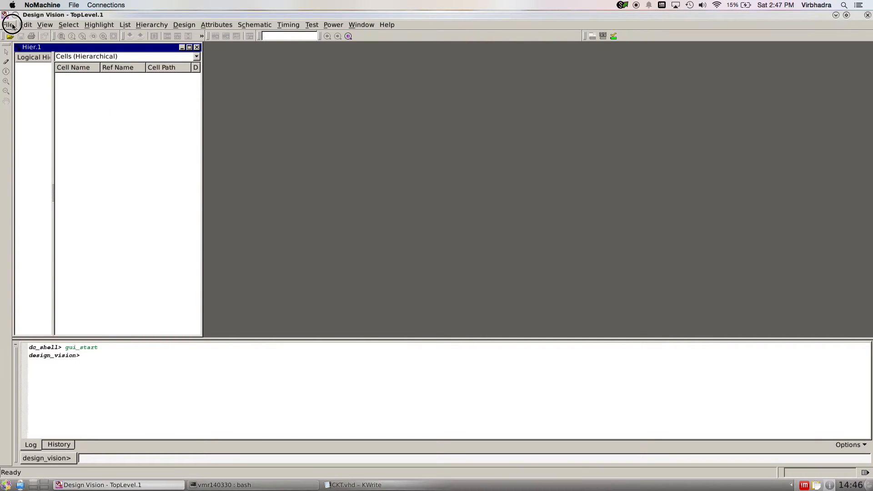
pyautogui.click(8, 25)
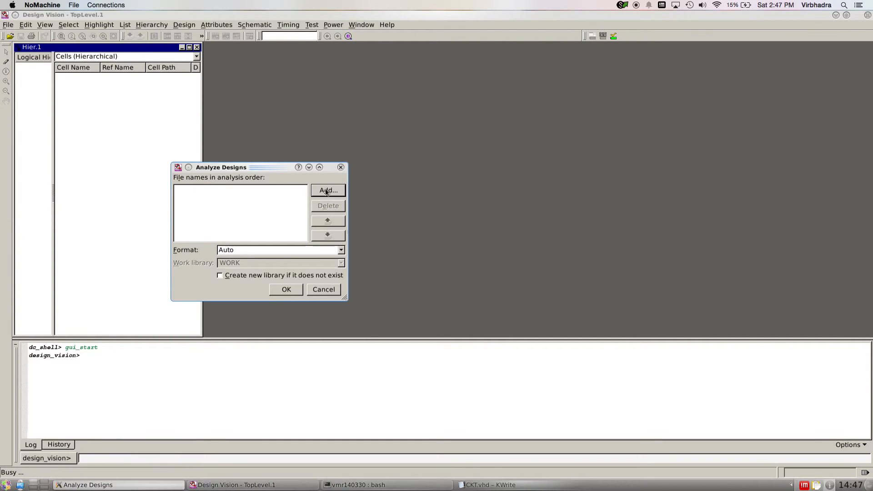
pyautogui.click(328, 190)
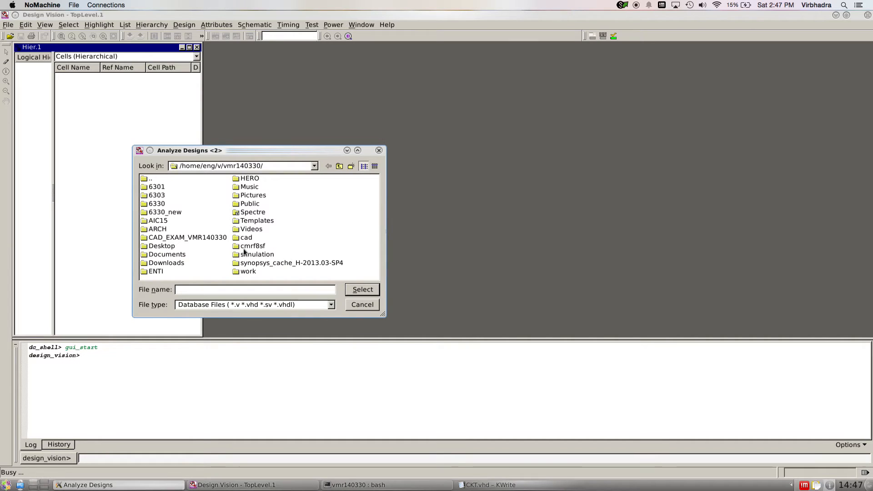
pyautogui.moveTo(202, 265)
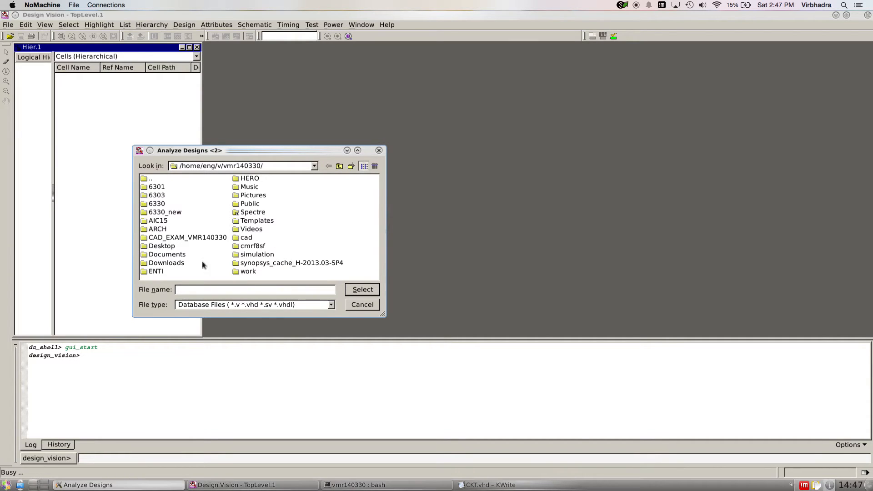
pyautogui.doubleClick(156, 195)
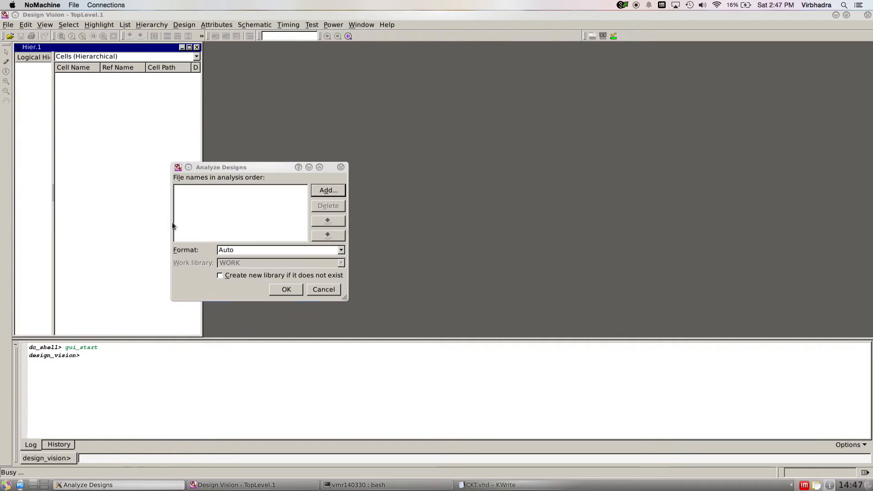
pyautogui.click(328, 191)
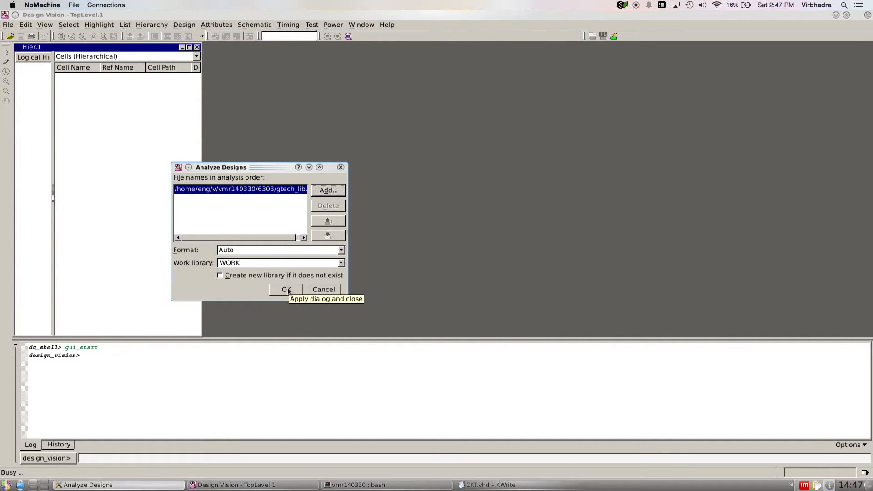
# - Run the gtech_lib.v analysis and dismiss the 10-error, 249-warning summary
pyautogui.click(286, 289)
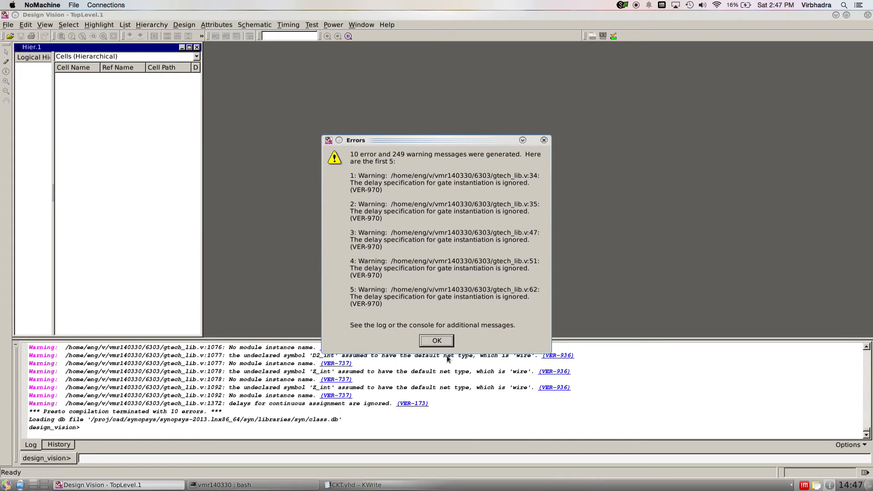
pyautogui.moveTo(455, 350)
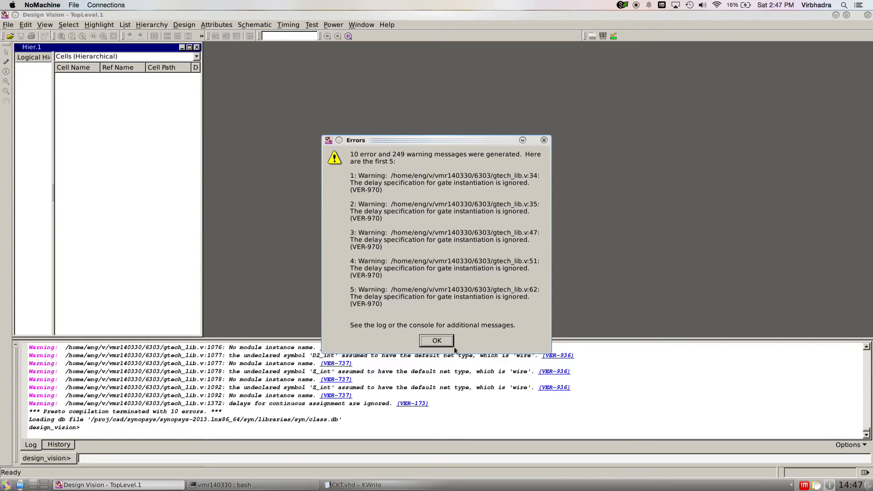
pyautogui.click(436, 340)
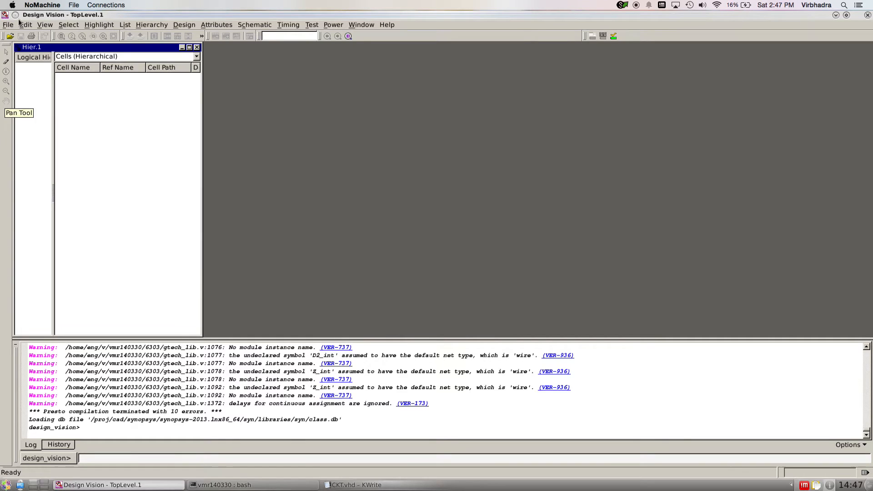
# - In File > Analyze, add Desktop/CKT.vhd as a VHDL source to the analysis list
pyautogui.click(9, 24)
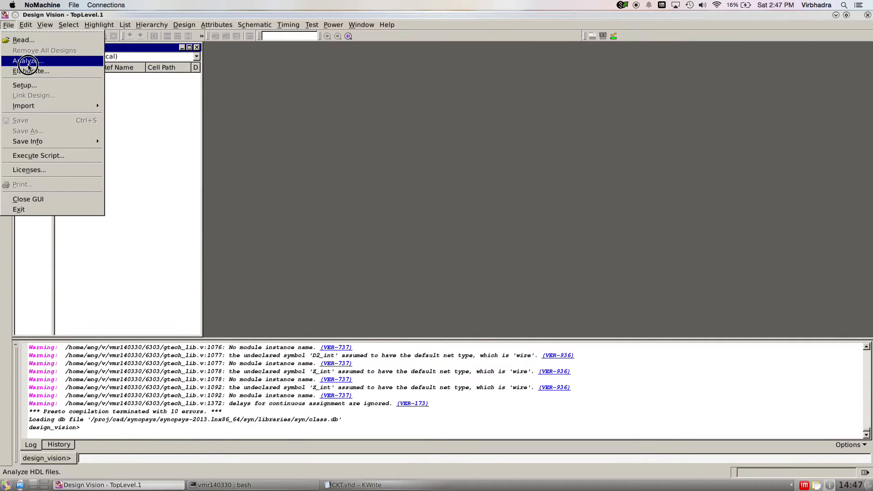
pyautogui.click(26, 61)
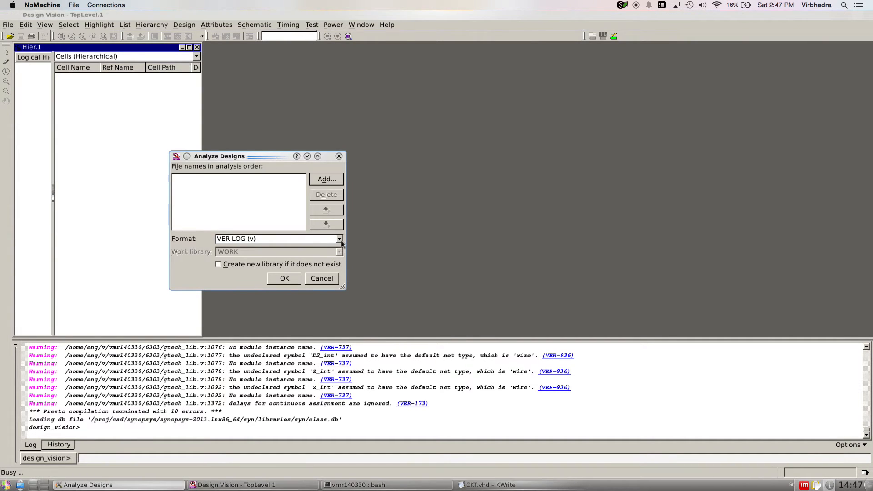
pyautogui.moveTo(278, 272)
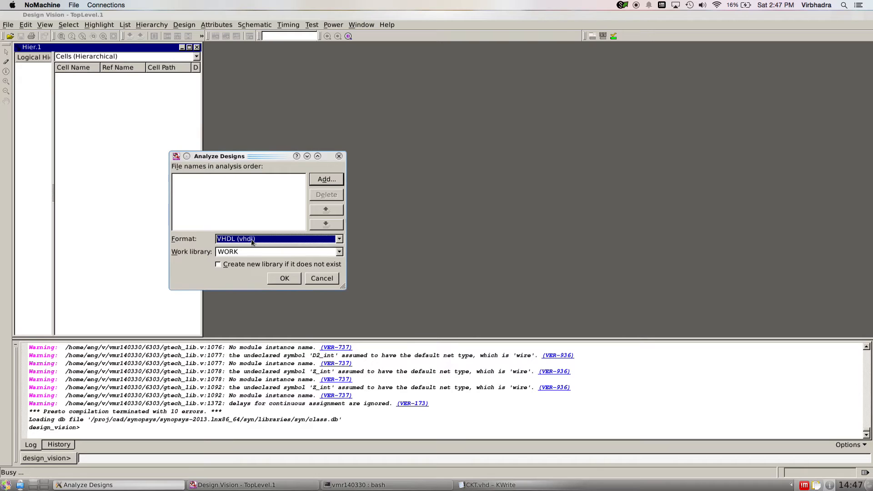
pyautogui.click(327, 180)
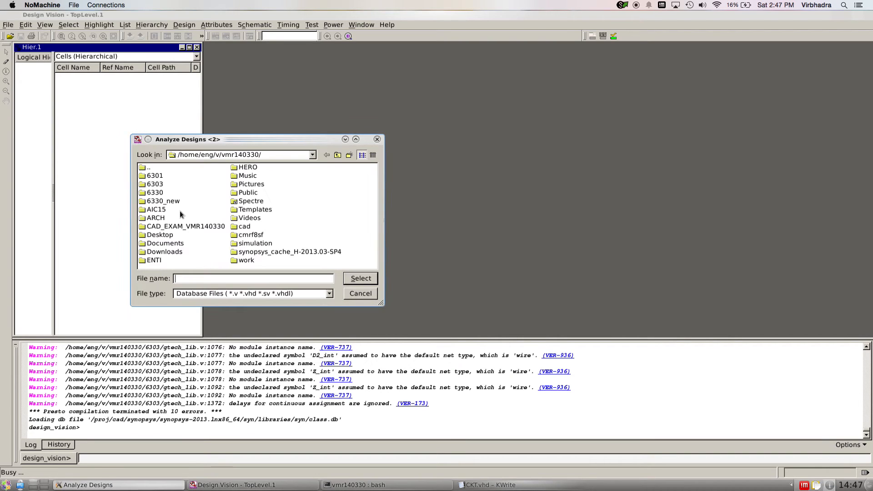
pyautogui.doubleClick(161, 235)
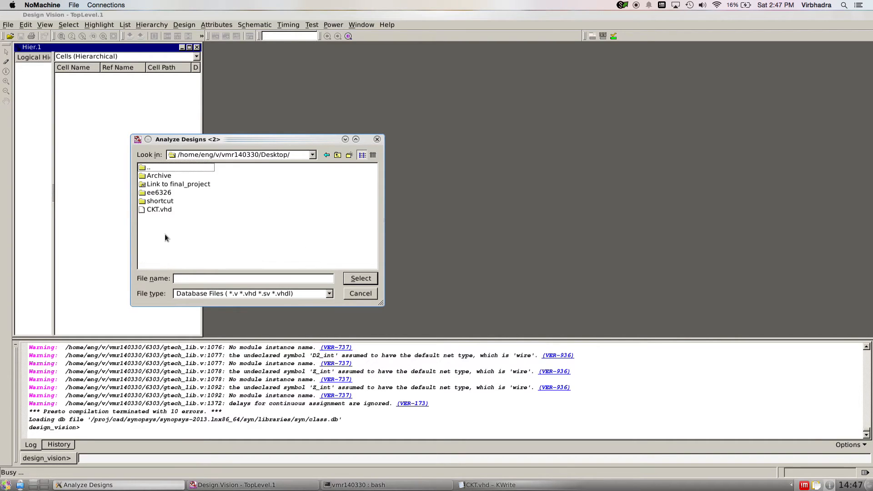
pyautogui.click(360, 278)
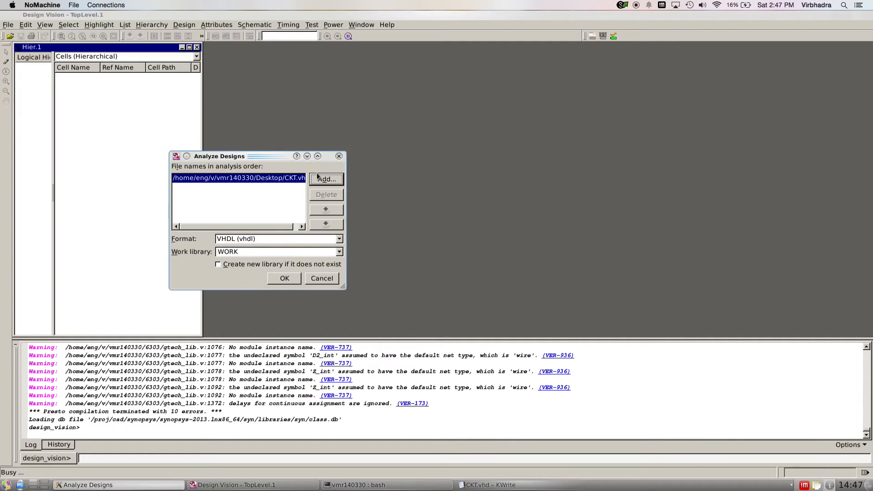
pyautogui.click(326, 180)
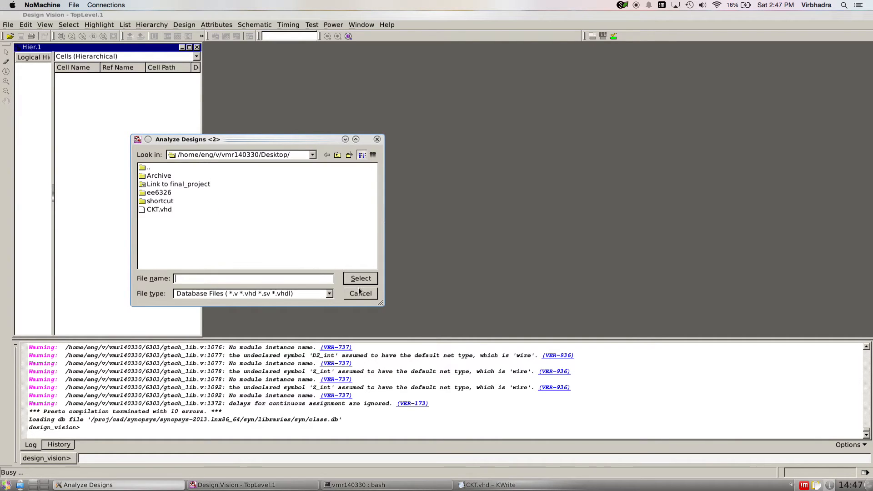
pyautogui.click(160, 209)
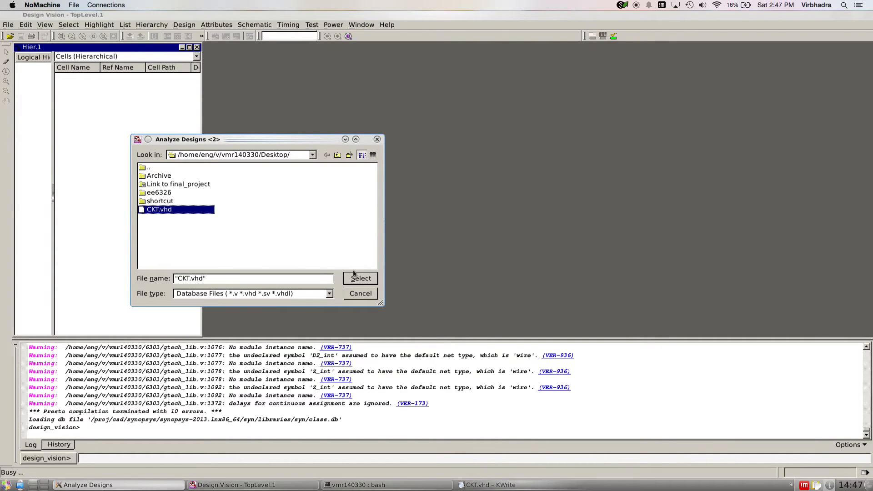
pyautogui.click(360, 278)
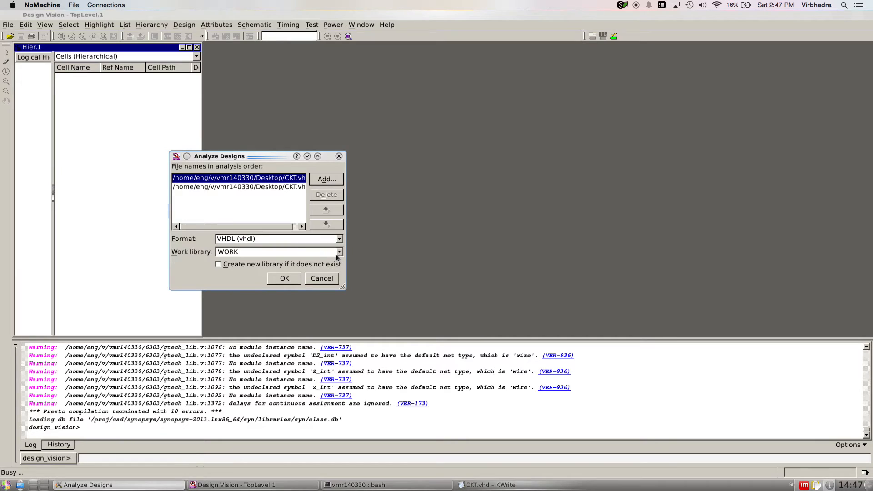
pyautogui.moveTo(245, 278)
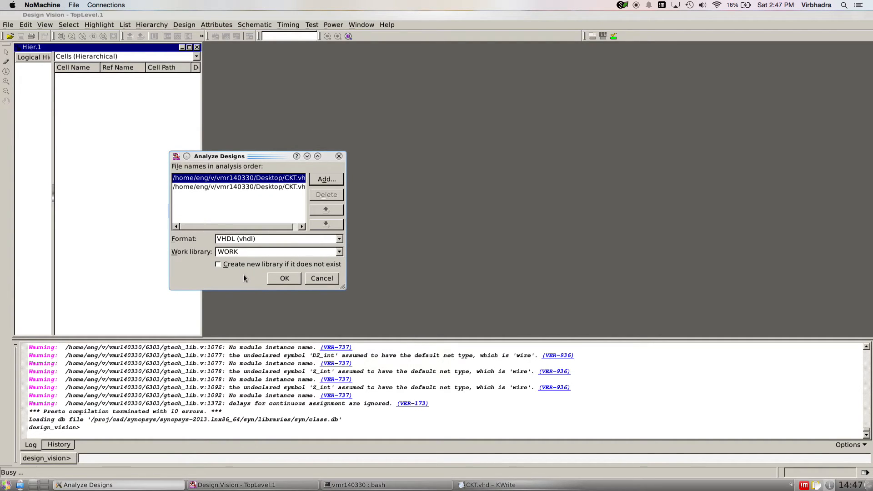
pyautogui.moveTo(220, 261)
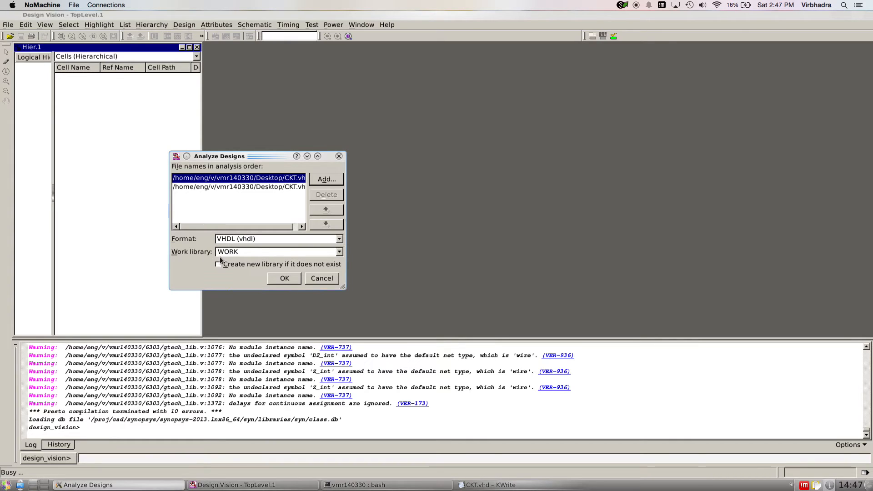
# - Analyze CKT.vhd with Create new library enabled, confirming the WORK-exists prompt
pyautogui.click(219, 263)
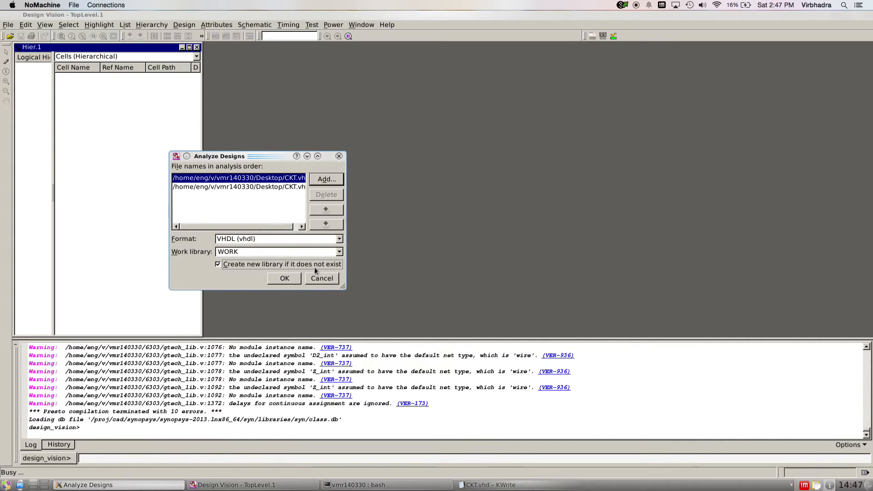
pyautogui.click(284, 278)
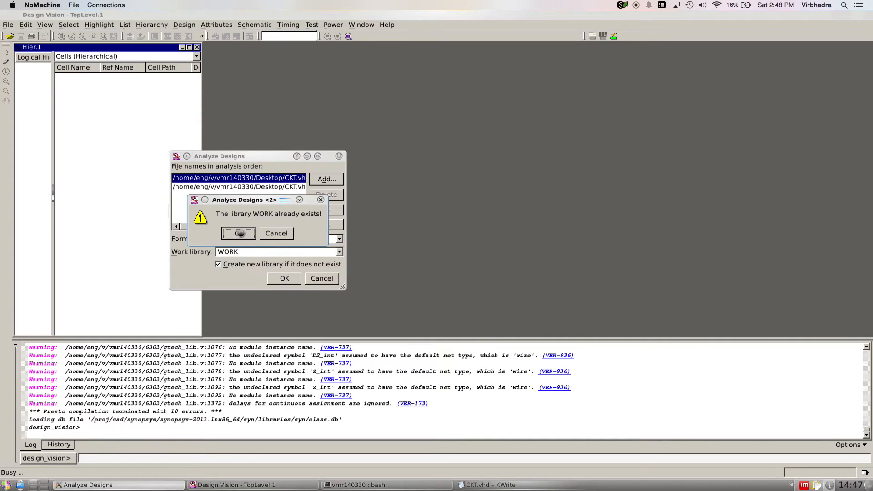
pyautogui.click(237, 233)
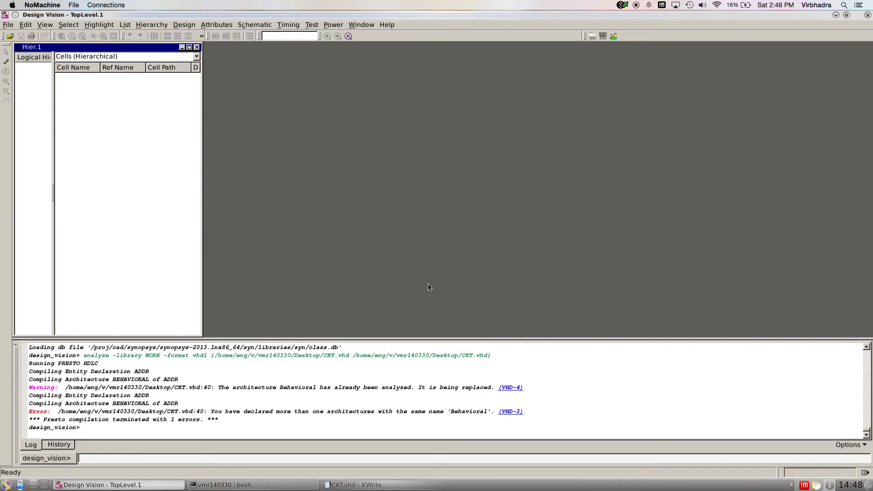
pyautogui.moveTo(227, 376)
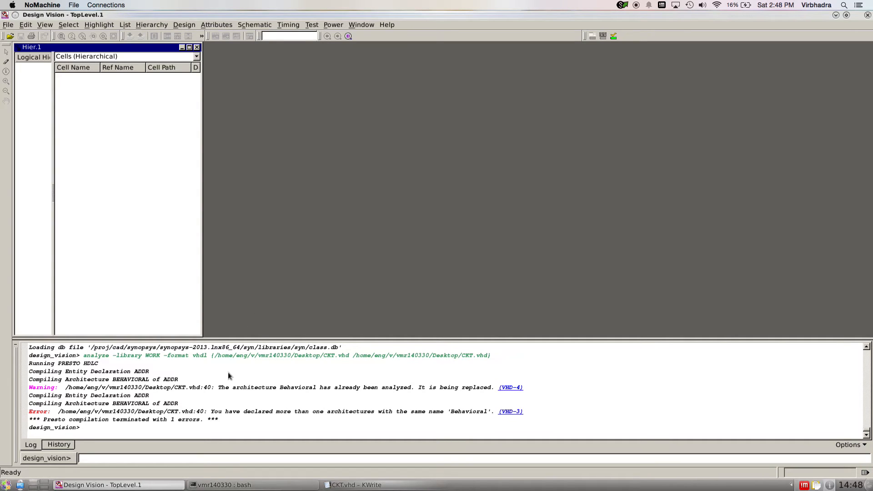
pyautogui.moveTo(185, 341)
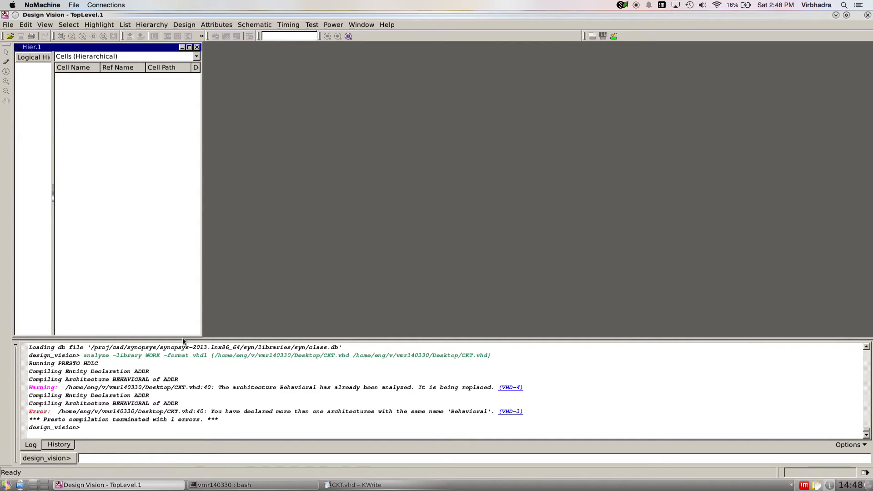
pyautogui.click(8, 25)
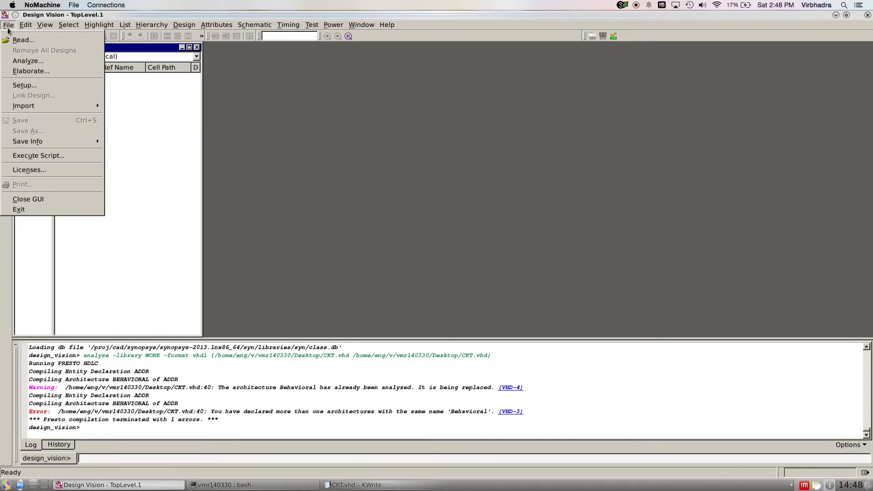
# - Elaborate ADDR(BEHAVIORAL) from library WORK, making addr the current design
pyautogui.click(31, 71)
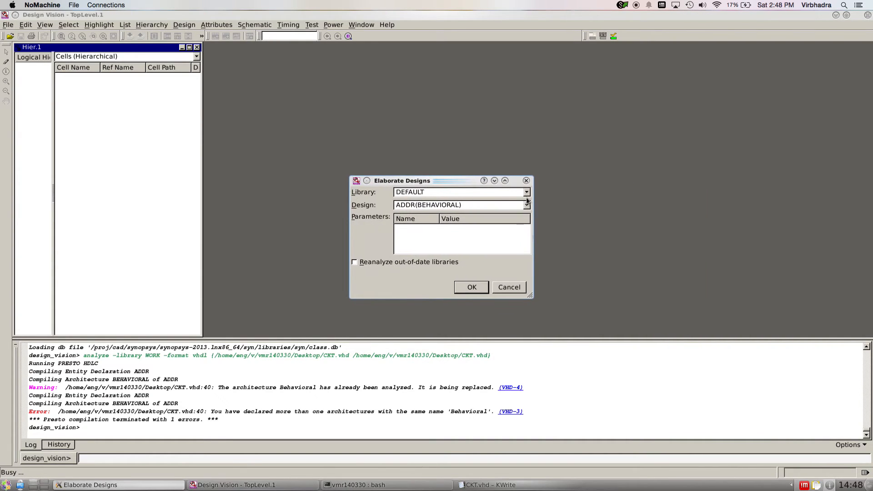
pyautogui.write('WORK')
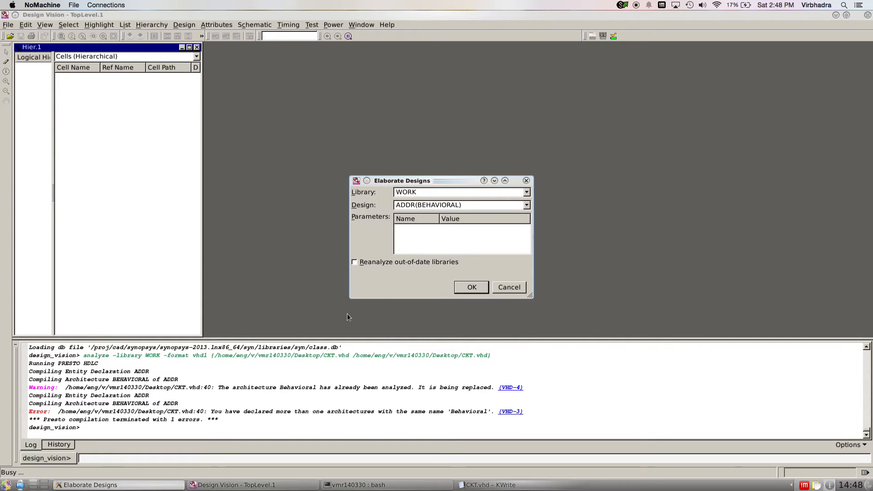
pyautogui.click(490, 485)
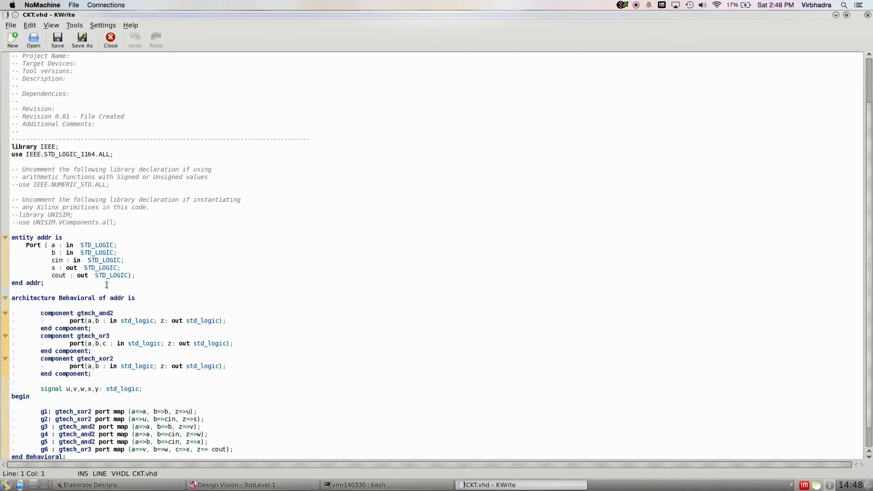
pyautogui.moveTo(117, 298)
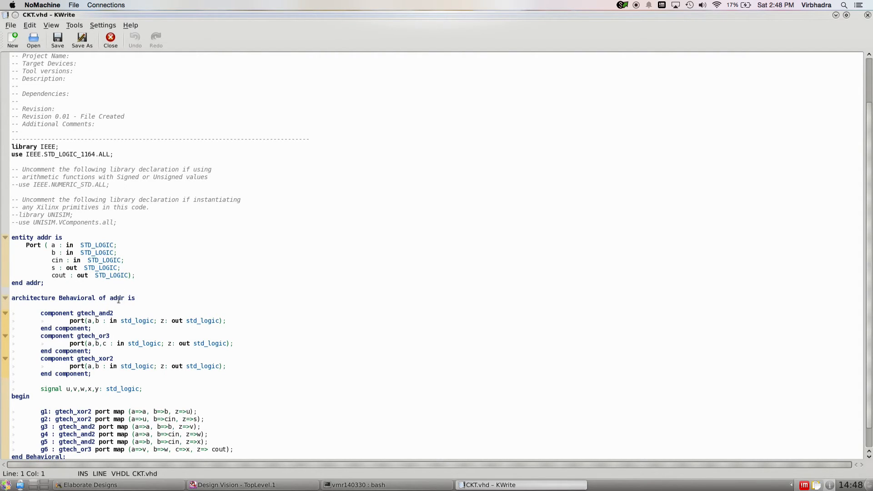
pyautogui.click(71, 298)
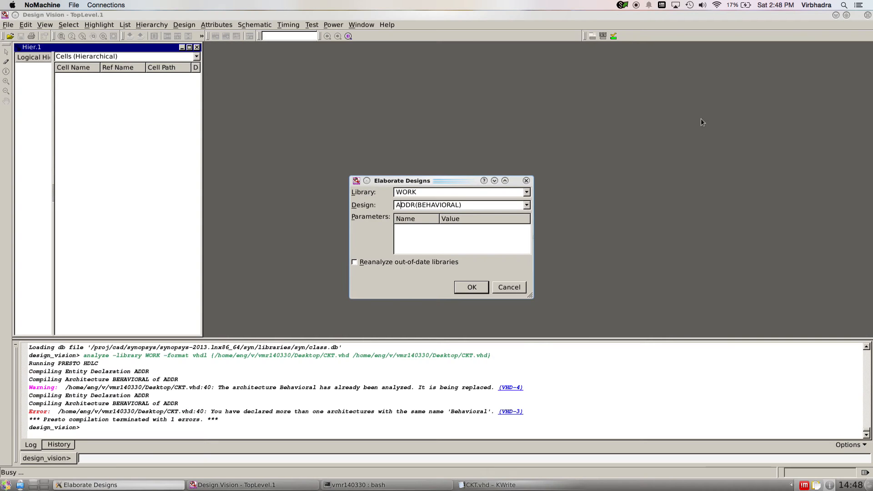
pyautogui.moveTo(544, 271)
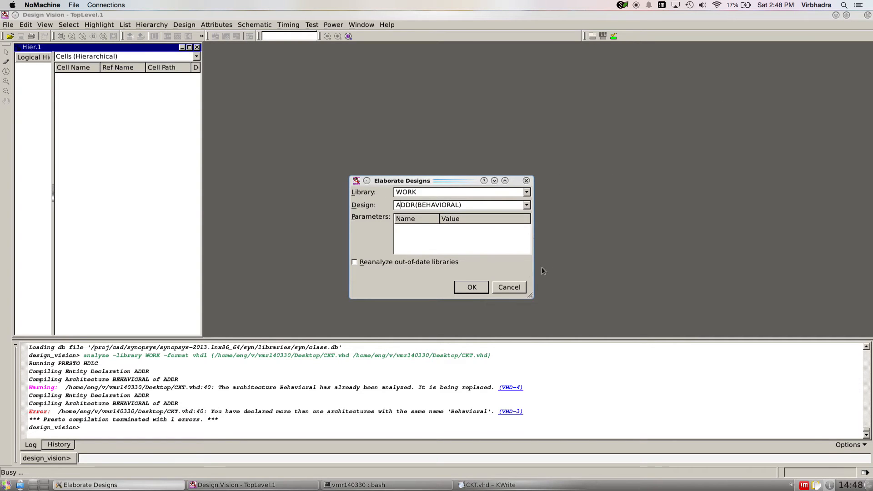
pyautogui.click(470, 287)
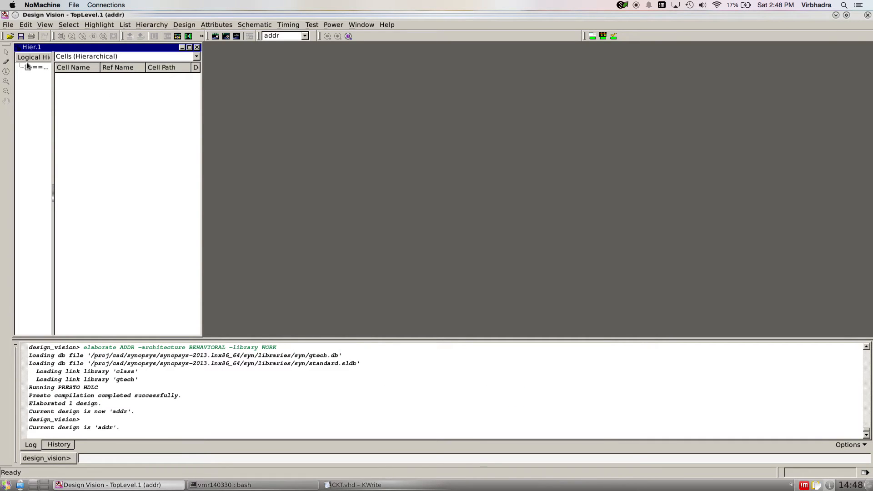
pyautogui.click(37, 66)
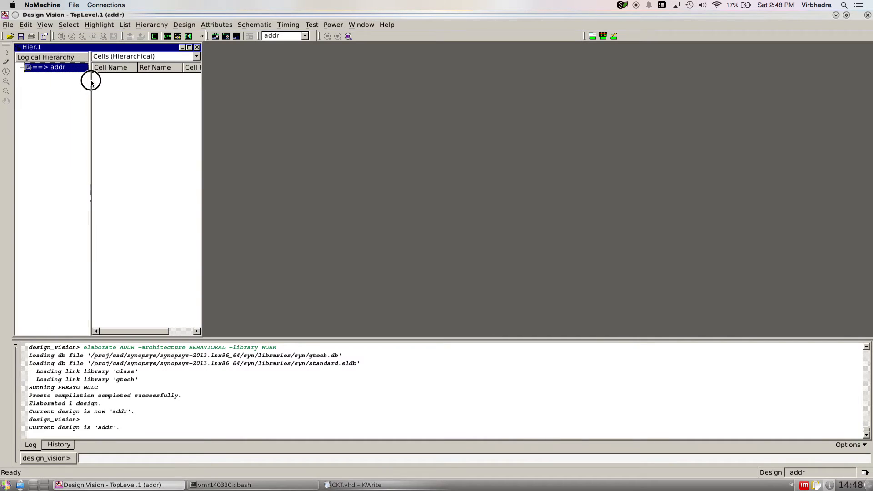
pyautogui.moveTo(155, 36)
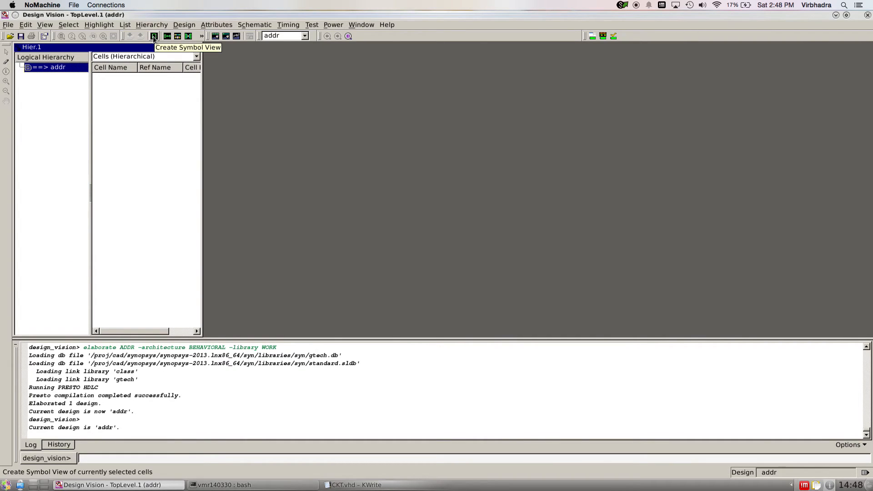
pyautogui.moveTo(181, 285)
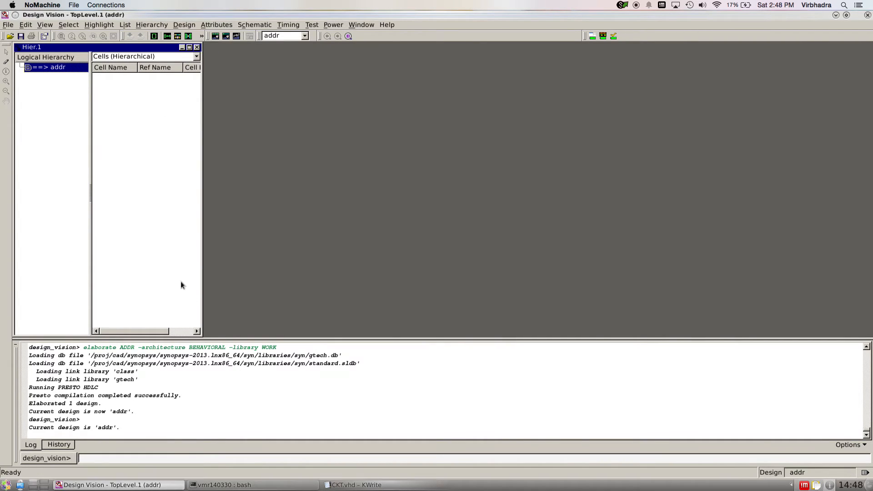
pyautogui.click(357, 485)
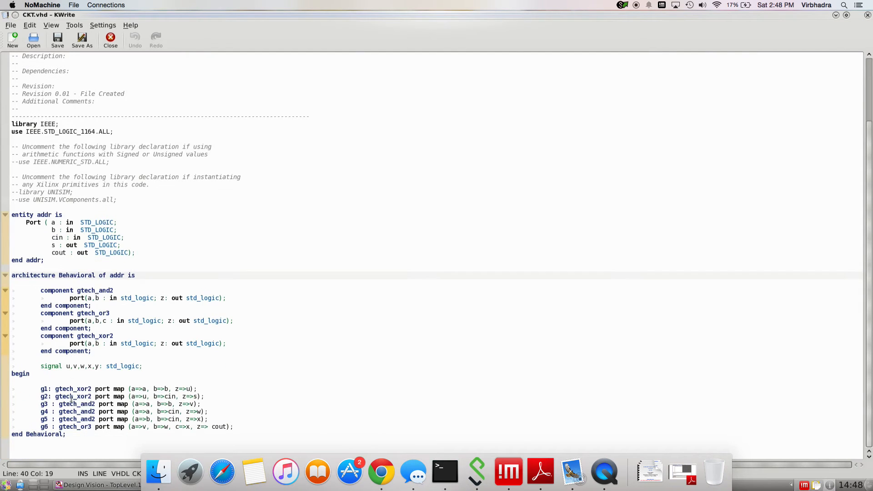
pyautogui.moveTo(477, 36)
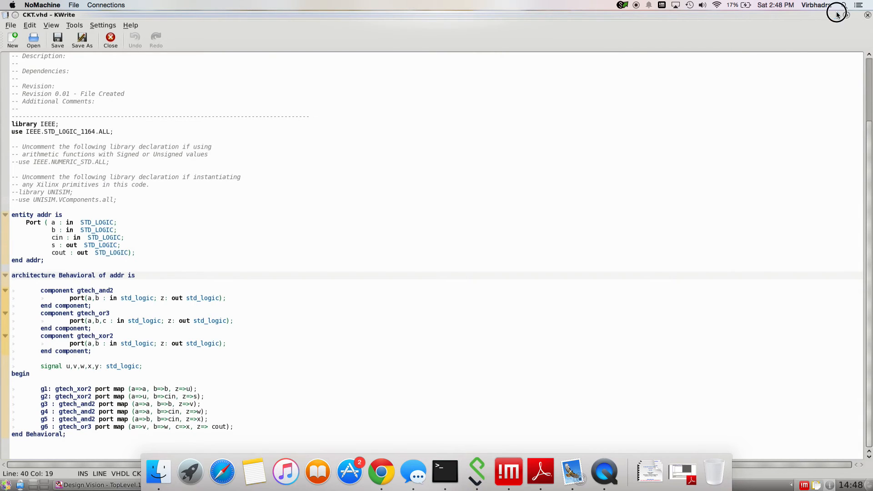
pyautogui.click(100, 485)
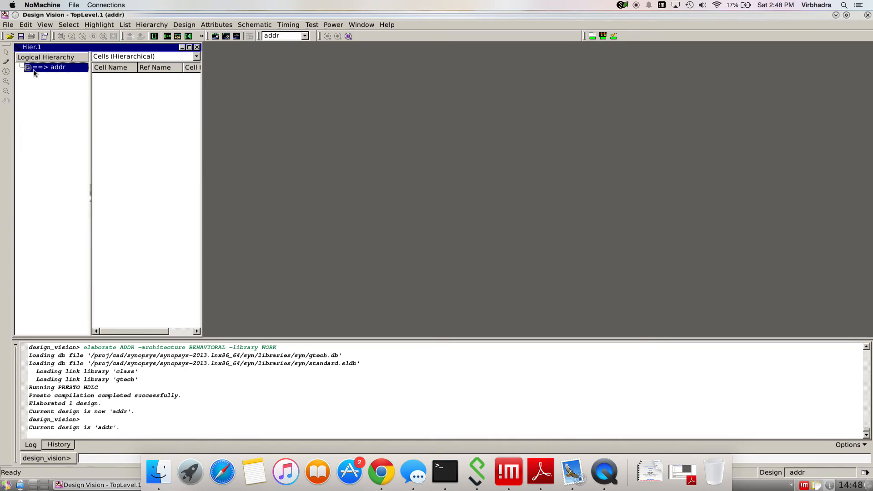
pyautogui.moveTo(155, 35)
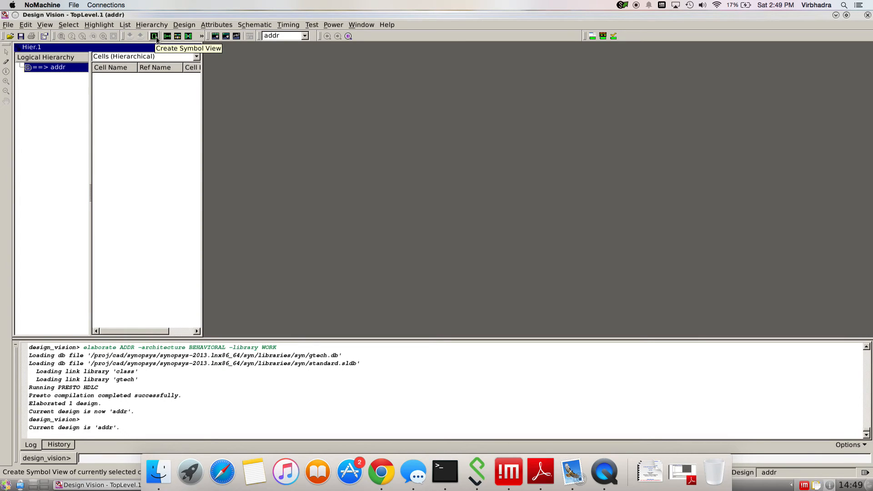
# - Create addr's symbol and schematic views and maximize the gtech gate schematic
pyautogui.click(155, 35)
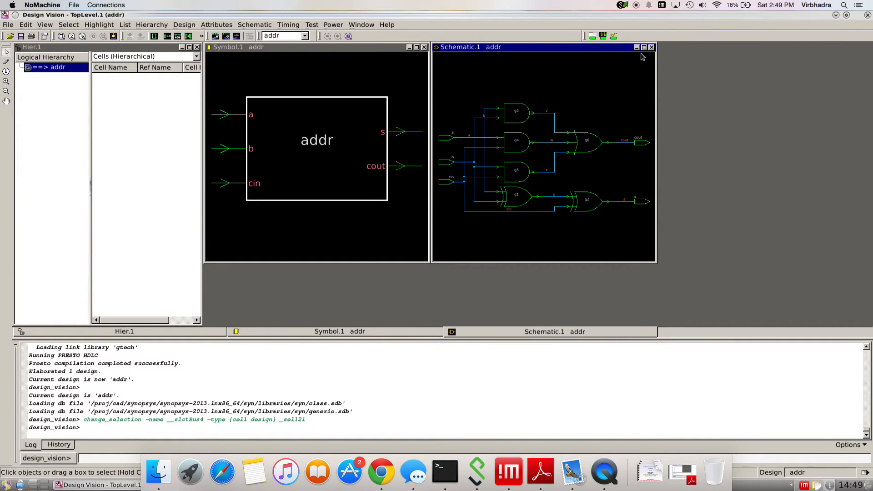
pyautogui.click(645, 46)
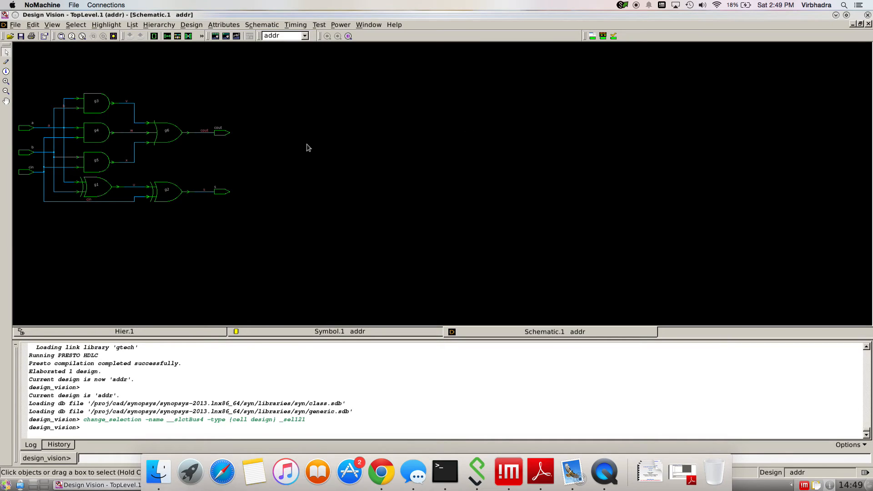
pyautogui.moveTo(265, 153)
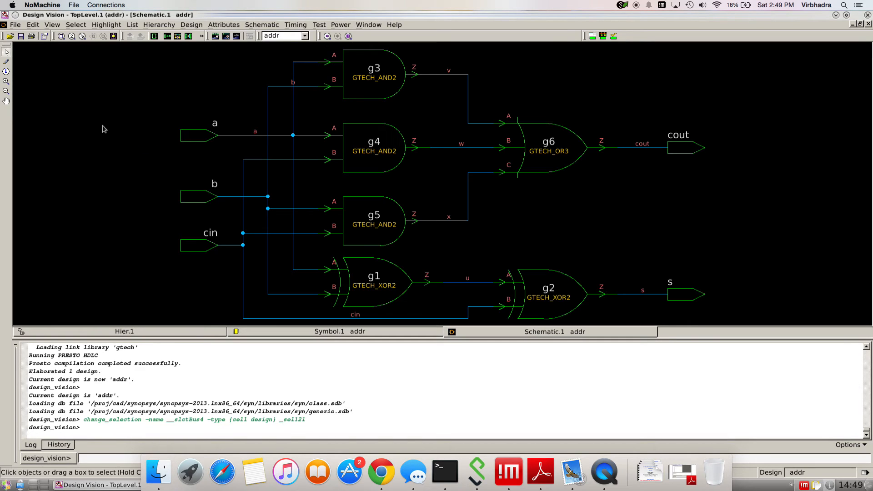
pyautogui.moveTo(180, 145)
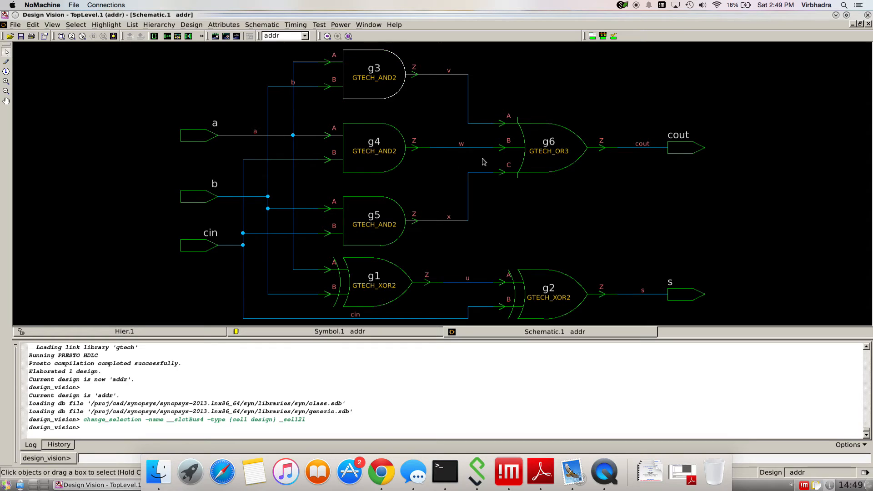
pyautogui.moveTo(507, 103)
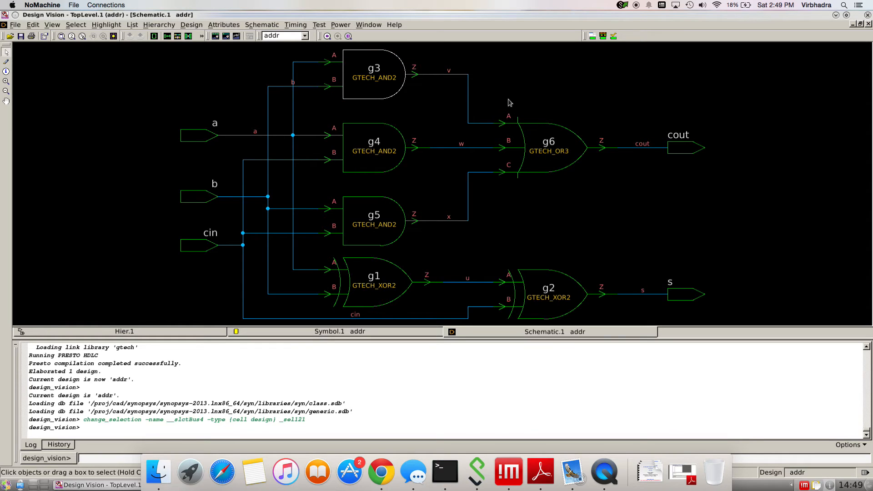
pyautogui.moveTo(376, 107)
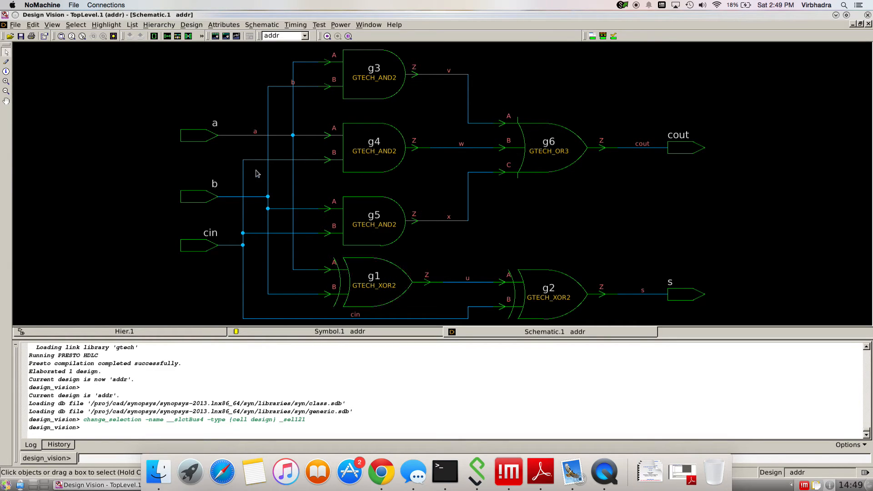
pyautogui.moveTo(238, 162)
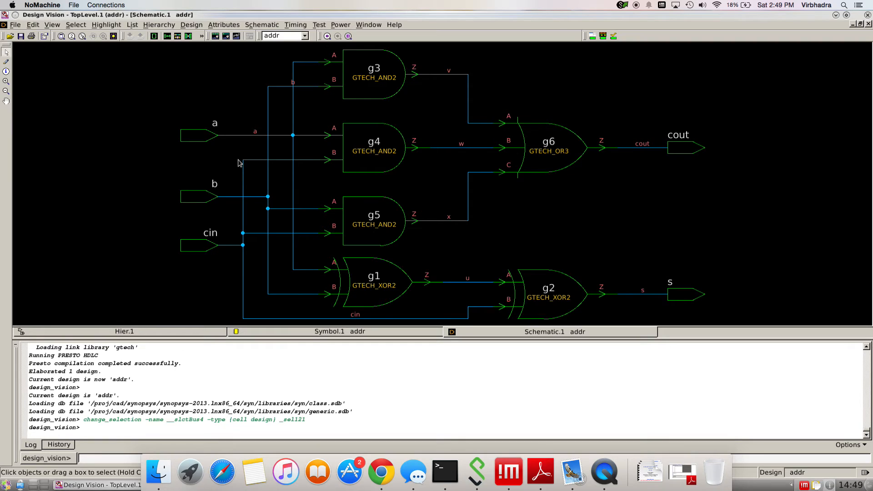
pyautogui.moveTo(211, 160)
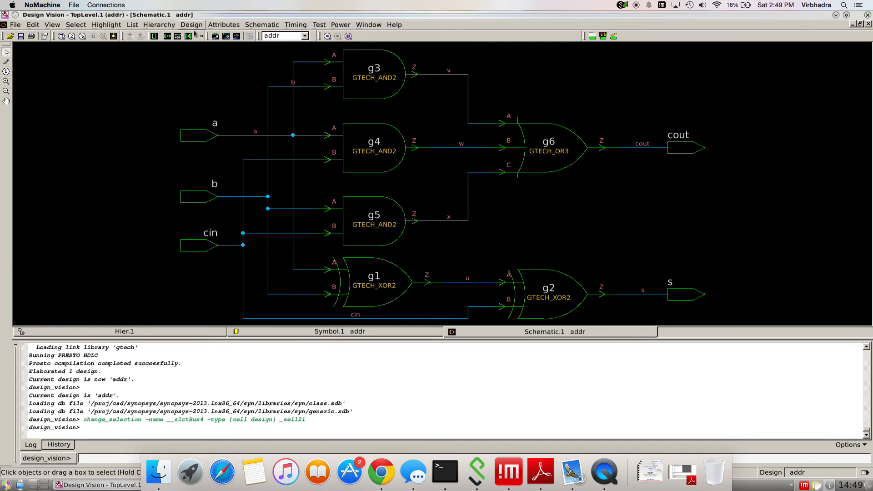
# - Compile addr via Design > Compile Design with default medium-effort mapping
pyautogui.click(191, 25)
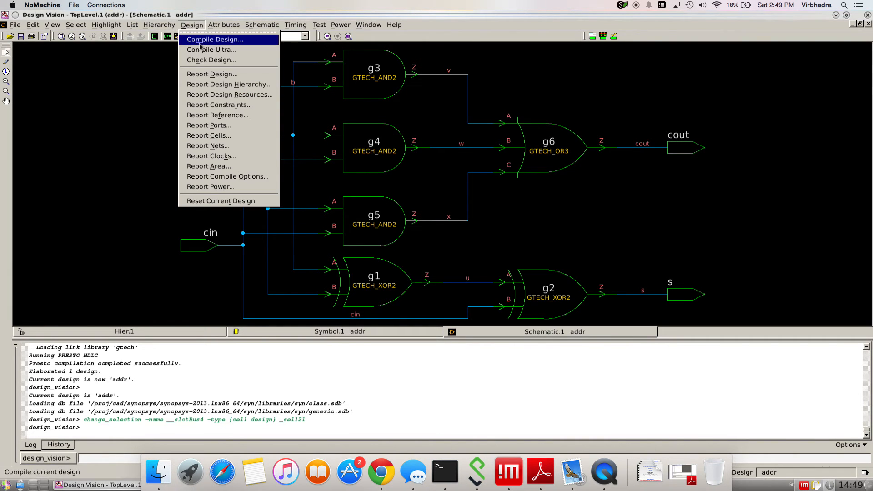
pyautogui.click(214, 39)
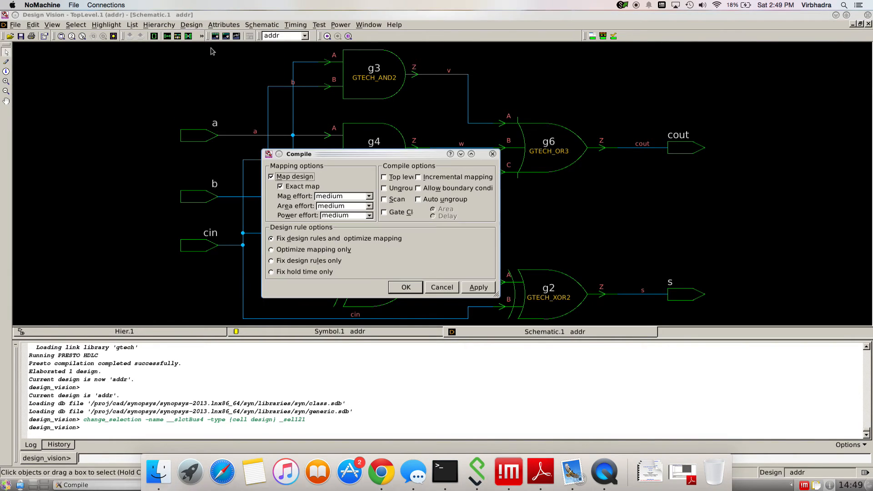
pyautogui.moveTo(386, 223)
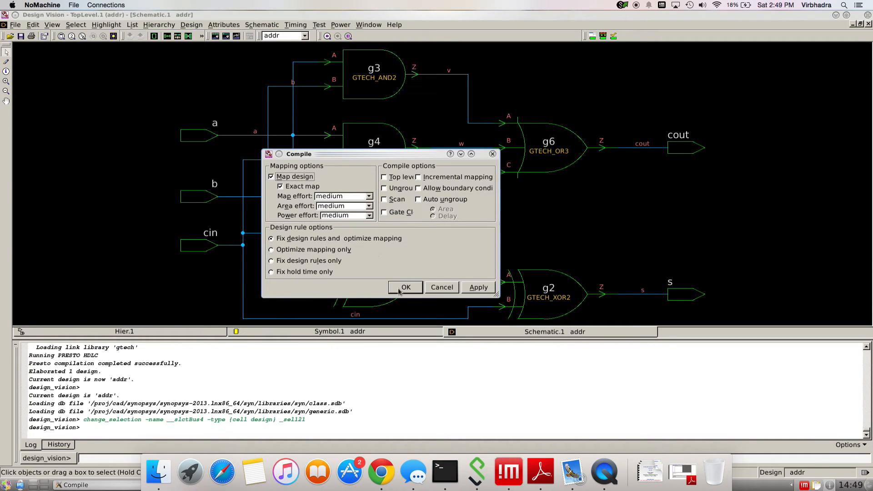
pyautogui.click(406, 287)
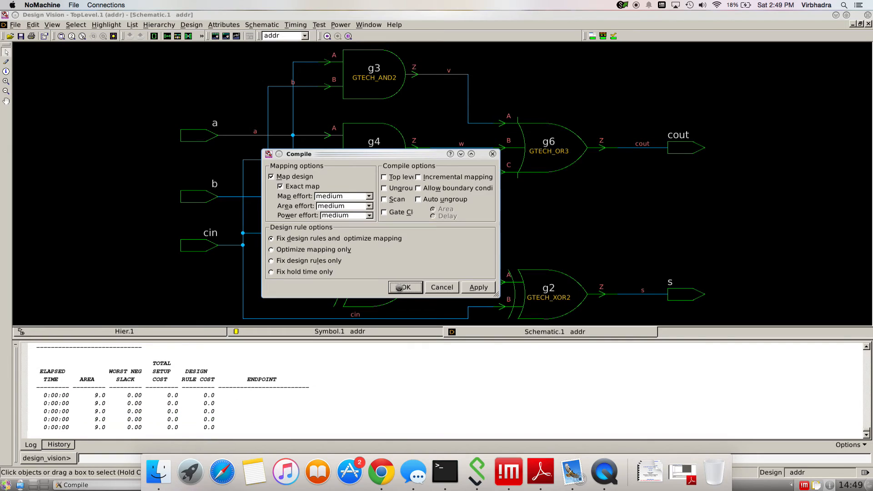
pyautogui.click(406, 287)
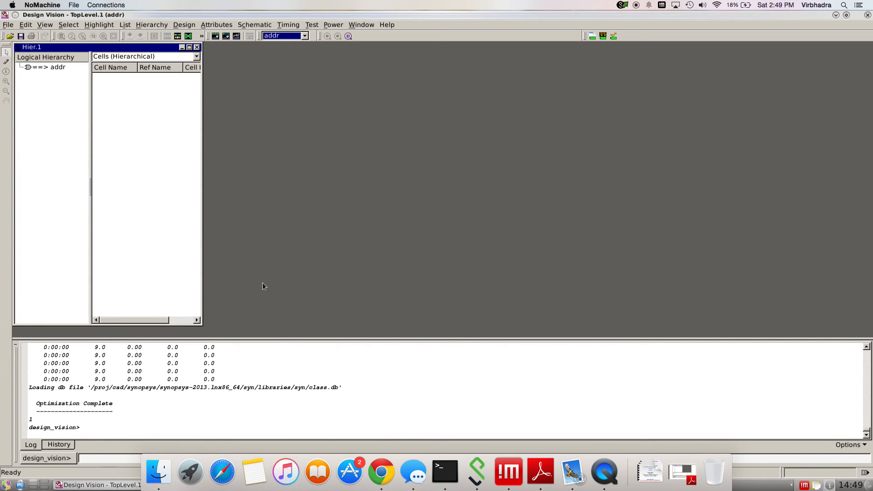
pyautogui.click(59, 66)
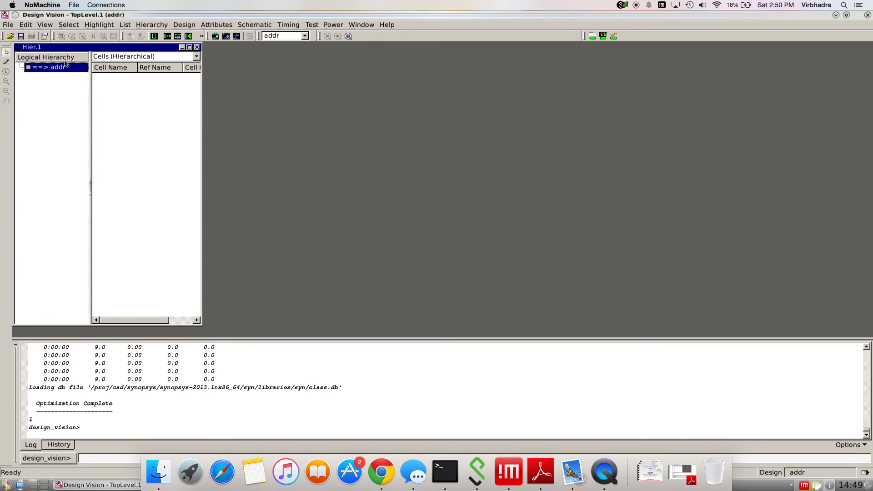
pyautogui.moveTo(155, 35)
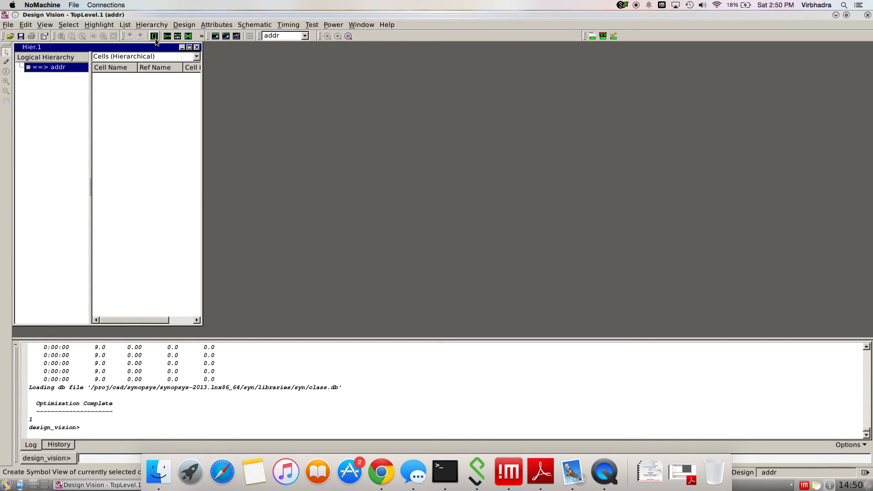
pyautogui.click(154, 36)
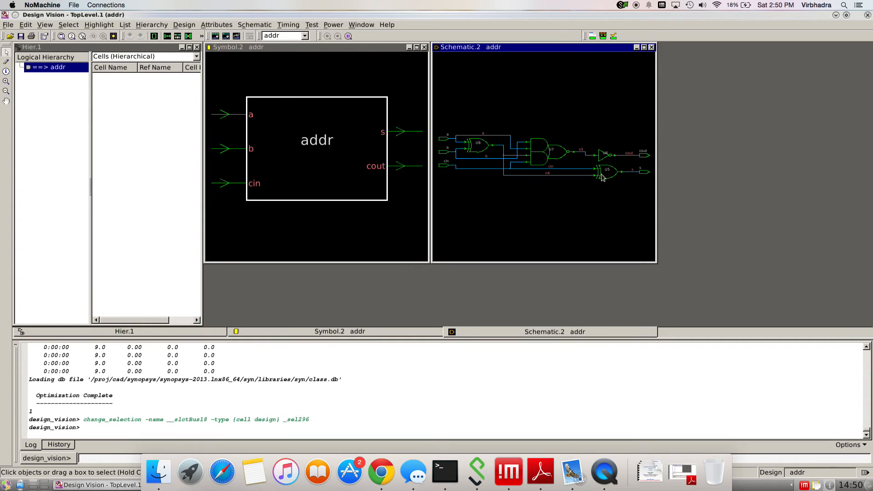
pyautogui.moveTo(631, 177)
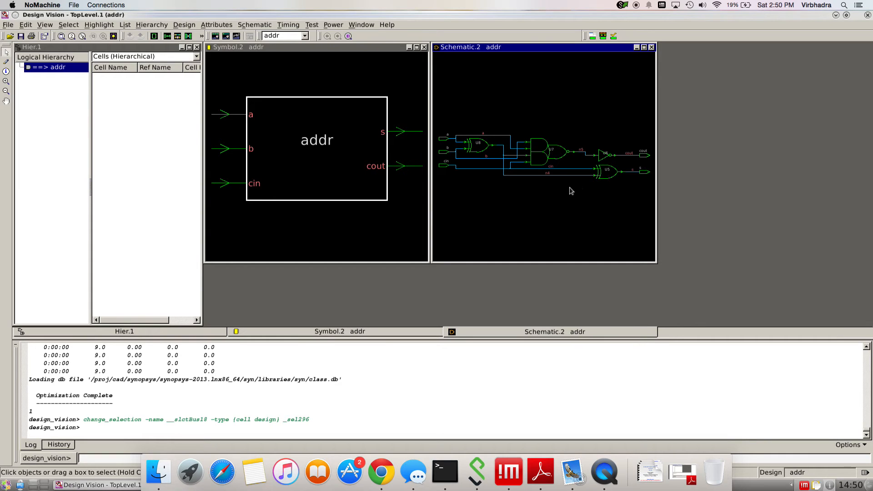
pyautogui.moveTo(586, 189)
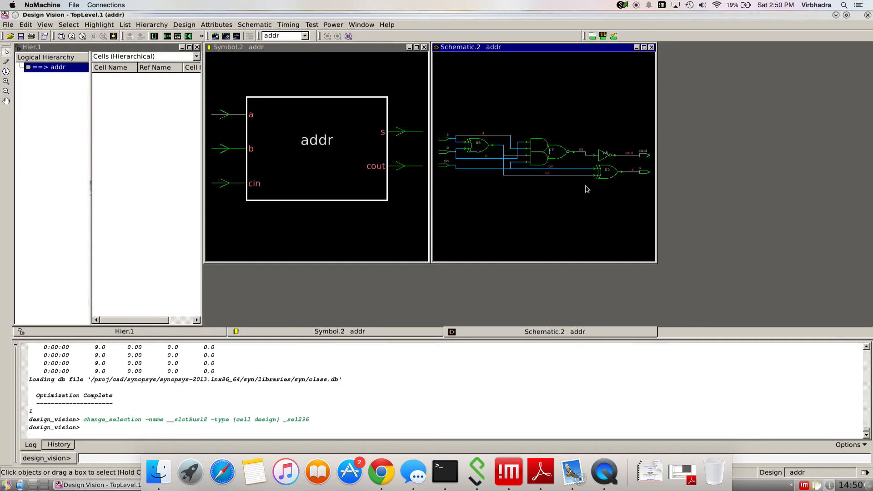
pyautogui.moveTo(491, 155)
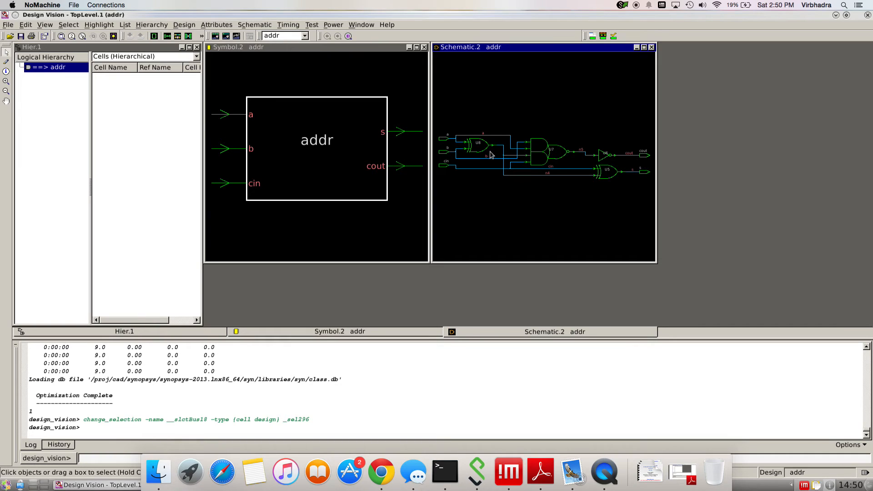
pyautogui.click(543, 153)
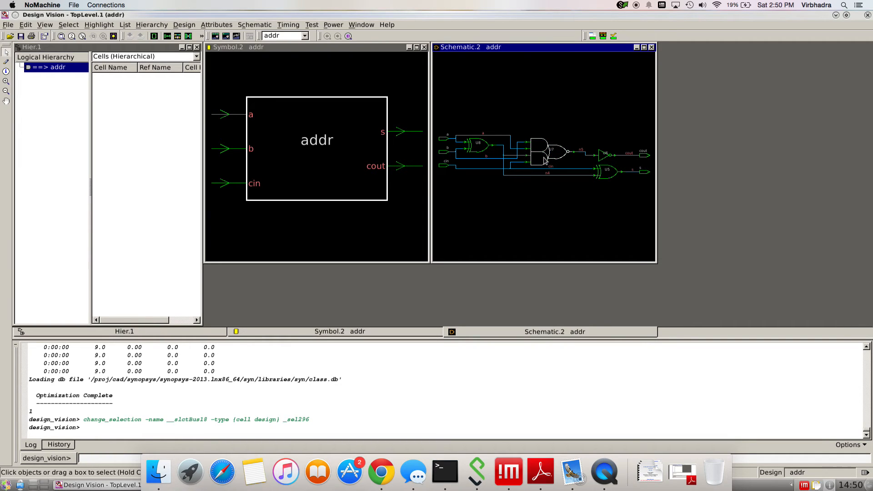
pyautogui.moveTo(556, 158)
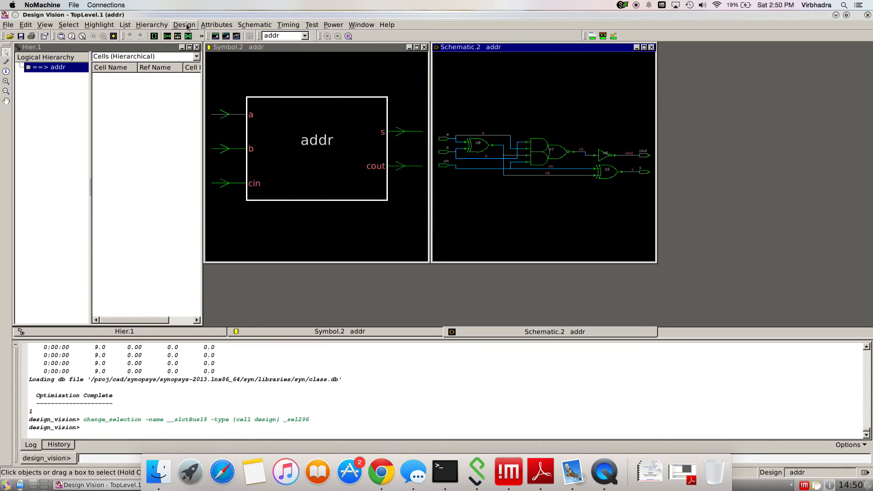
# - Open Design > Report Cells, cancel and reopen it, leaving To file unchecked for viewer-only output
pyautogui.click(184, 24)
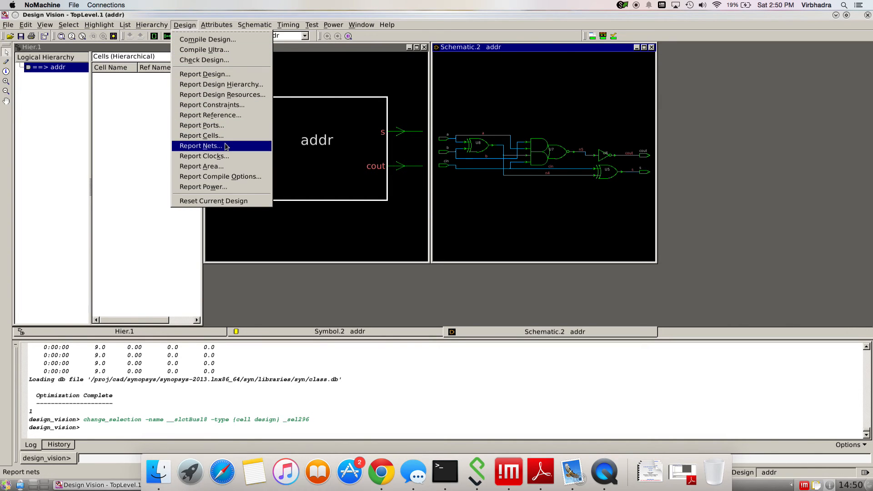
pyautogui.moveTo(201, 166)
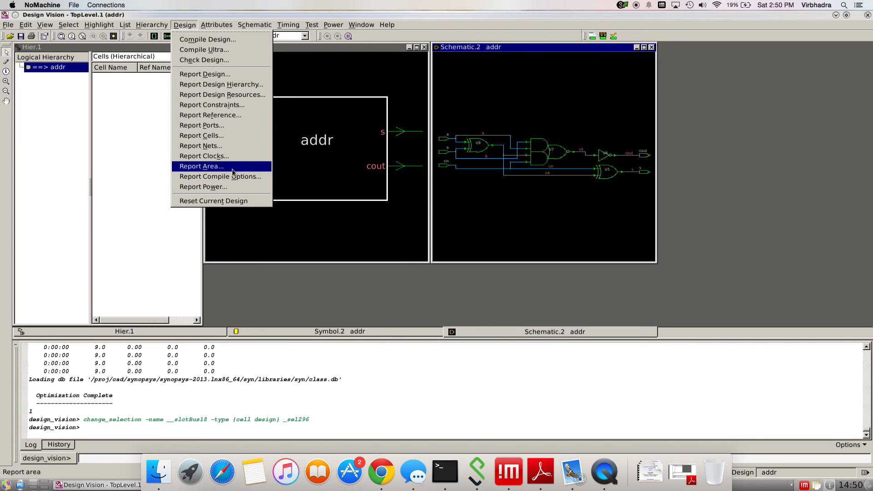
pyautogui.moveTo(217, 186)
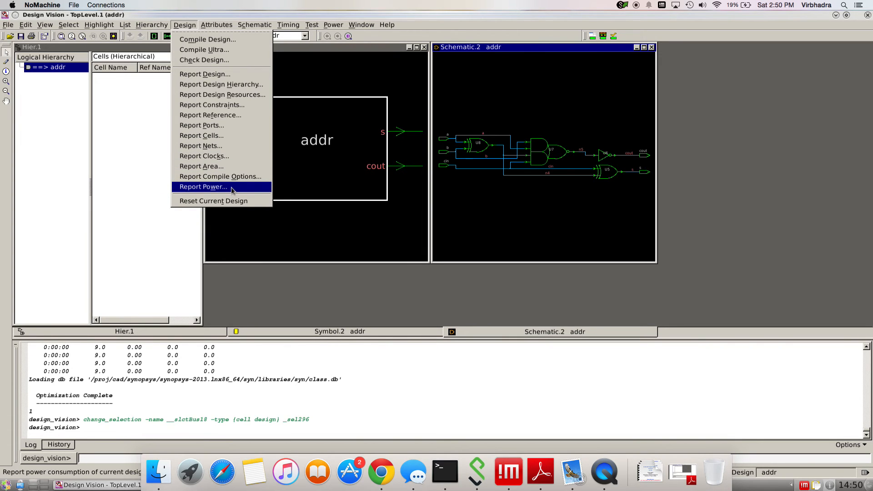
pyautogui.moveTo(203, 155)
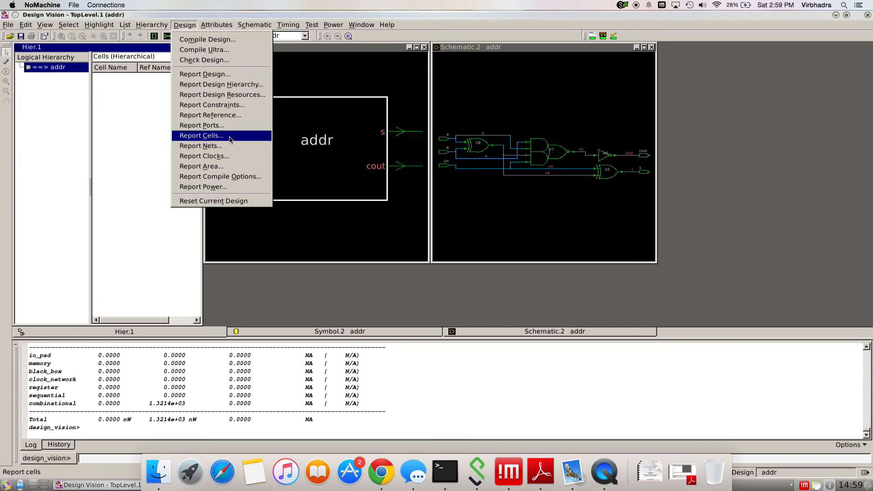
pyautogui.click(200, 136)
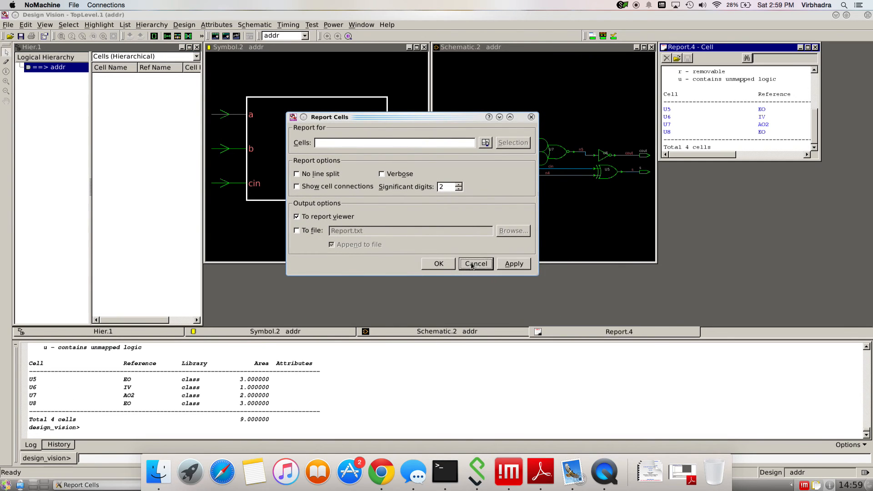
pyautogui.click(475, 264)
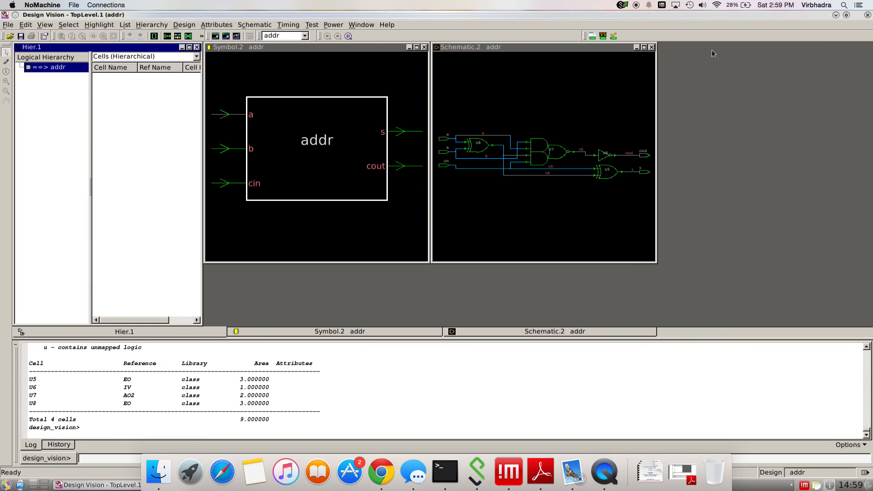
pyautogui.click(184, 24)
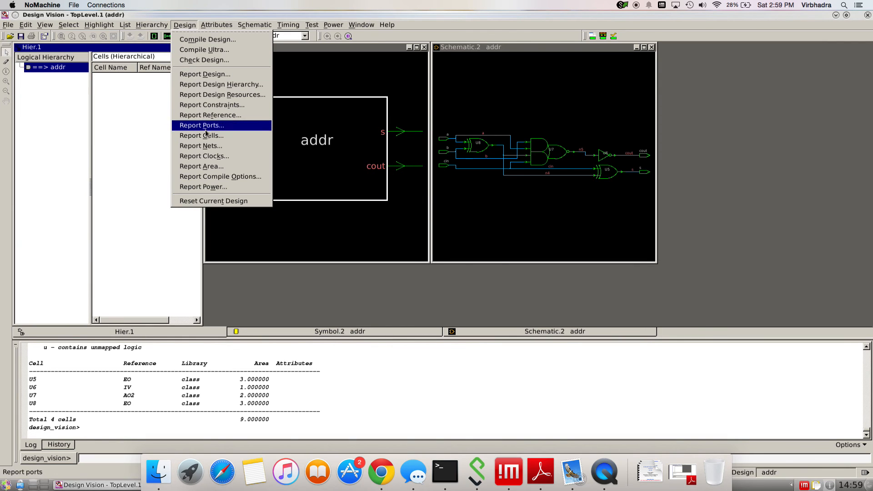
pyautogui.click(201, 136)
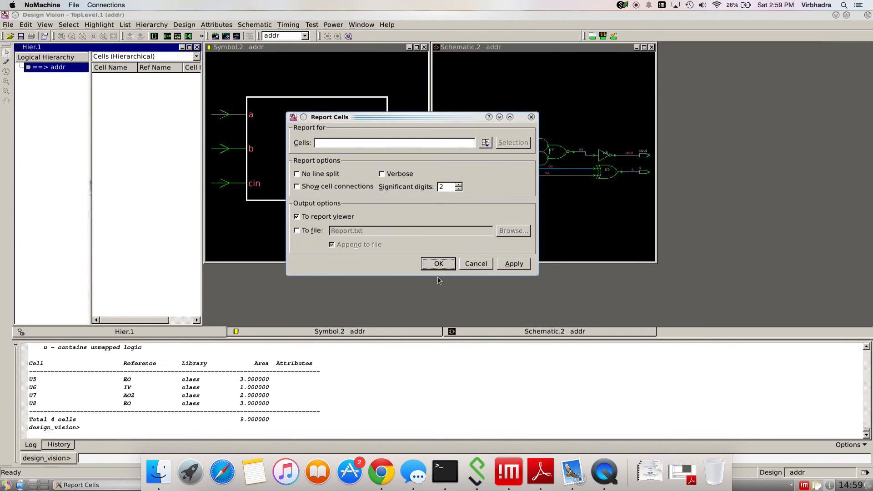
pyautogui.moveTo(437, 259)
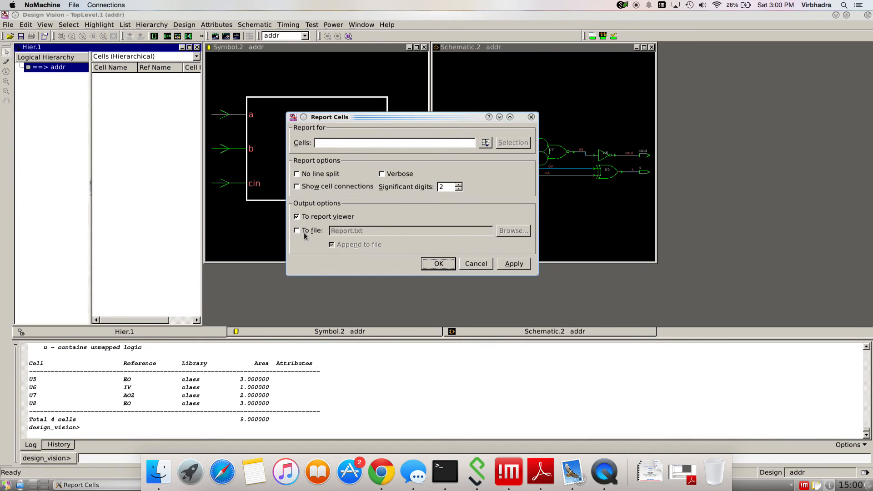
pyautogui.click(297, 230)
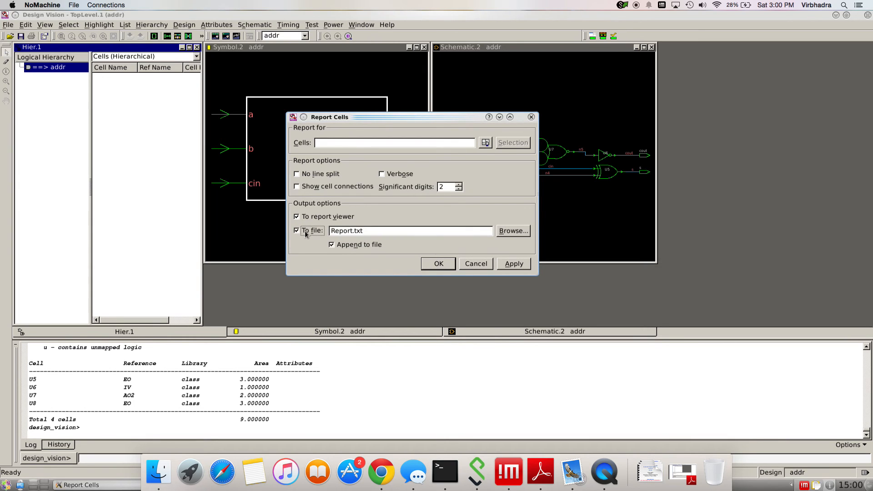
pyautogui.click(297, 230)
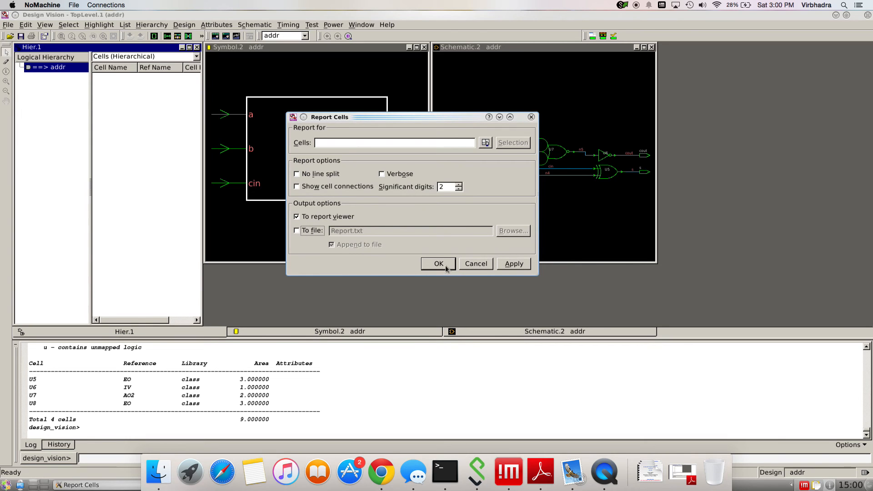
# - Generate the addr cell report and maximize Report.5 showing four cells U5–U8, total area 9
pyautogui.click(438, 264)
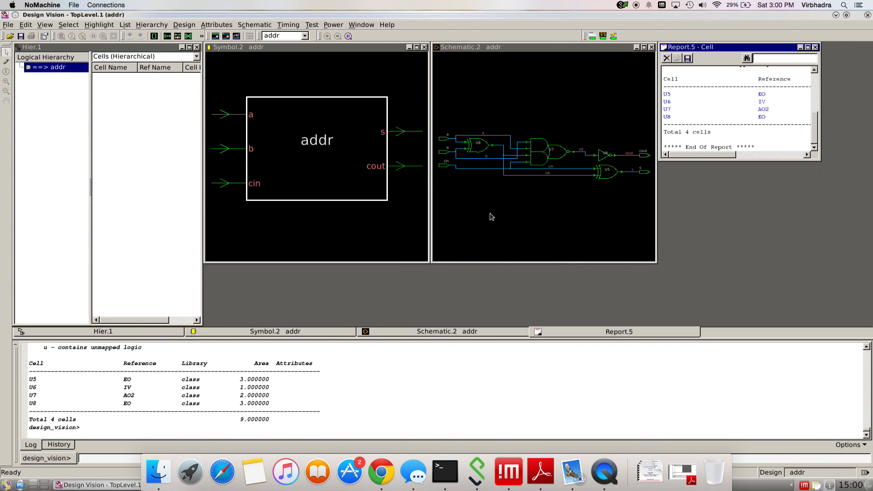
pyautogui.moveTo(682, 133)
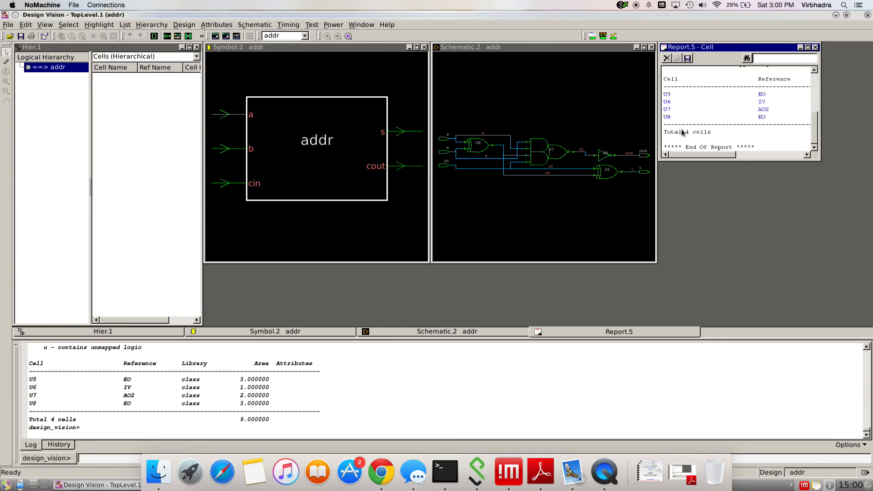
pyautogui.moveTo(476, 142)
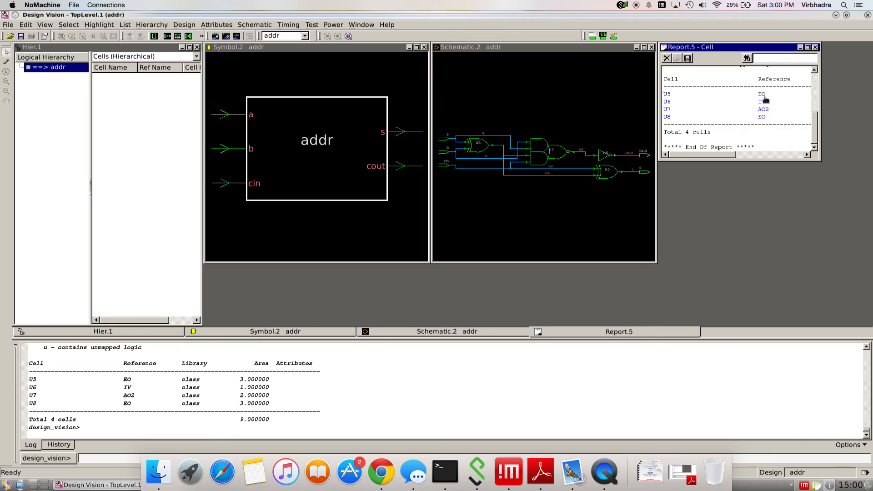
pyautogui.moveTo(736, 125)
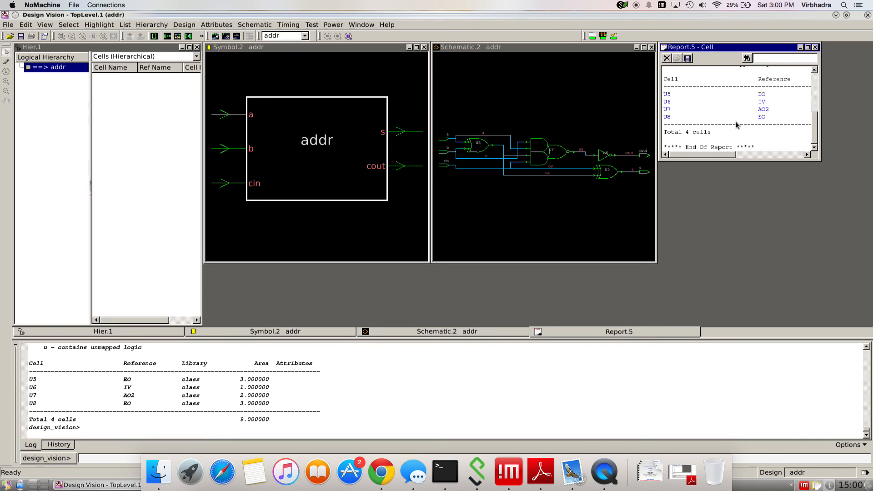
pyautogui.moveTo(717, 162)
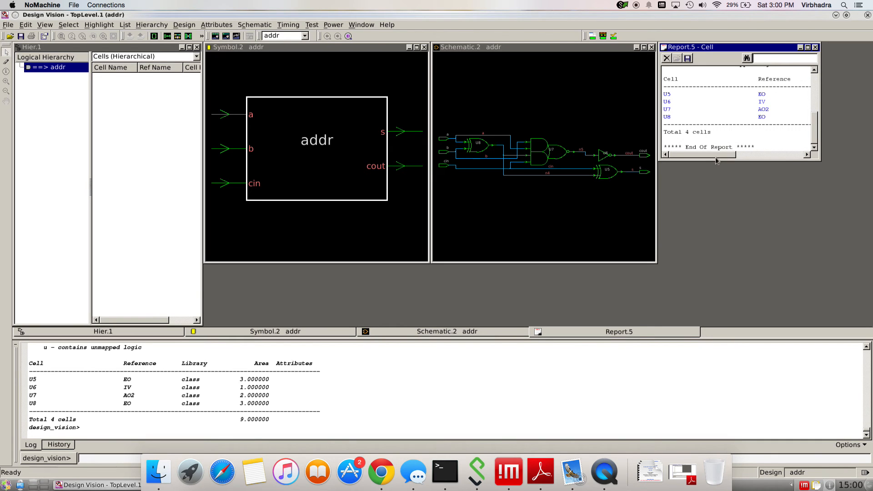
pyautogui.hscroll(3)
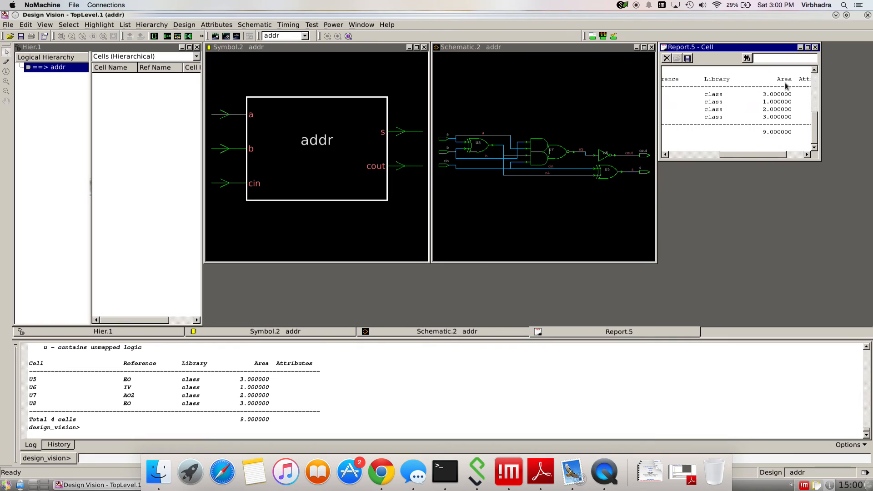
pyautogui.moveTo(809, 52)
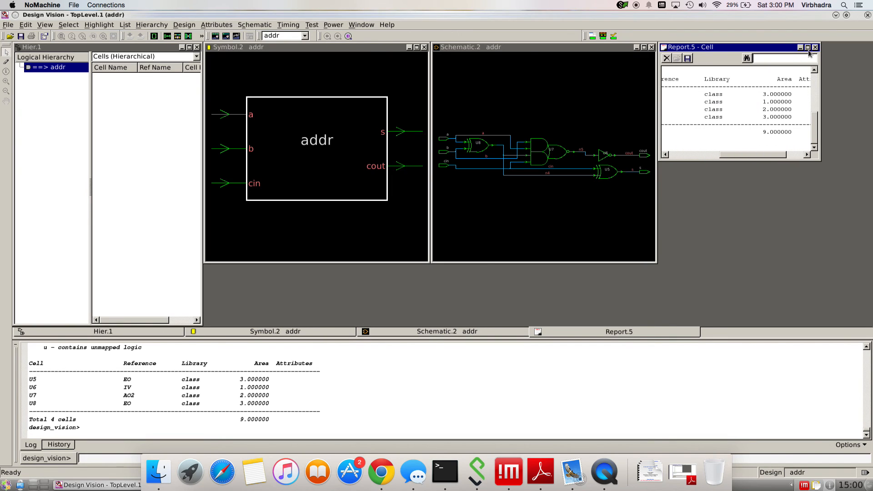
pyautogui.click(807, 46)
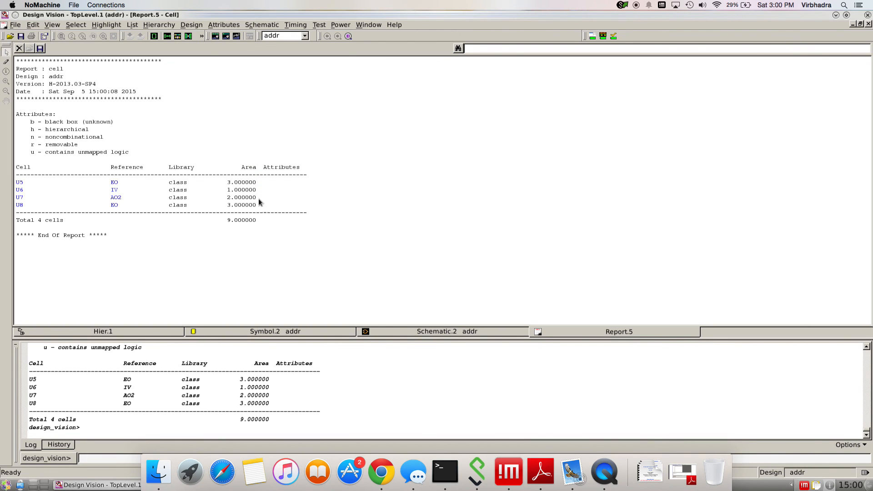
pyautogui.moveTo(228, 225)
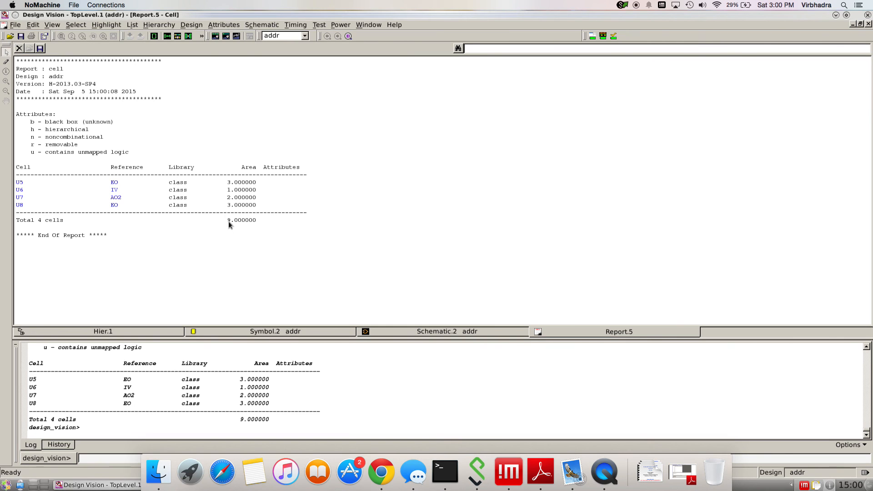
pyautogui.moveTo(179, 35)
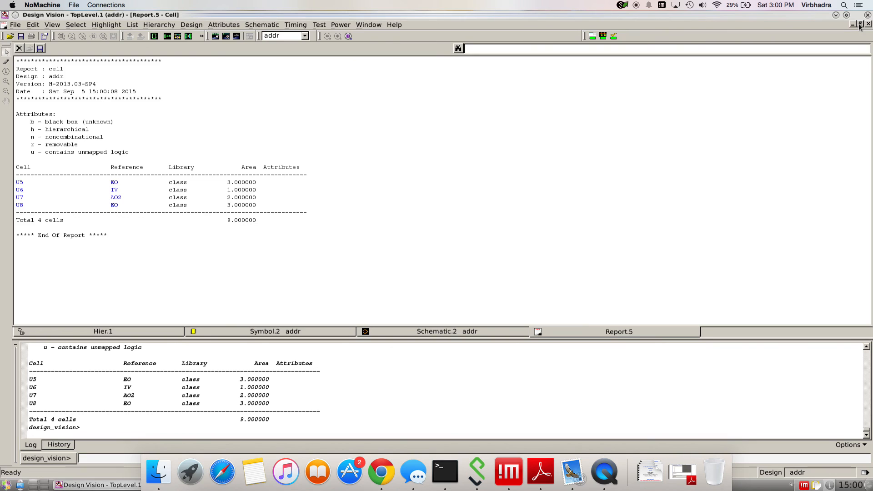
# - Generate the area report for addr to the report viewer (combinational area 9, total cell area 9)
pyautogui.click(860, 26)
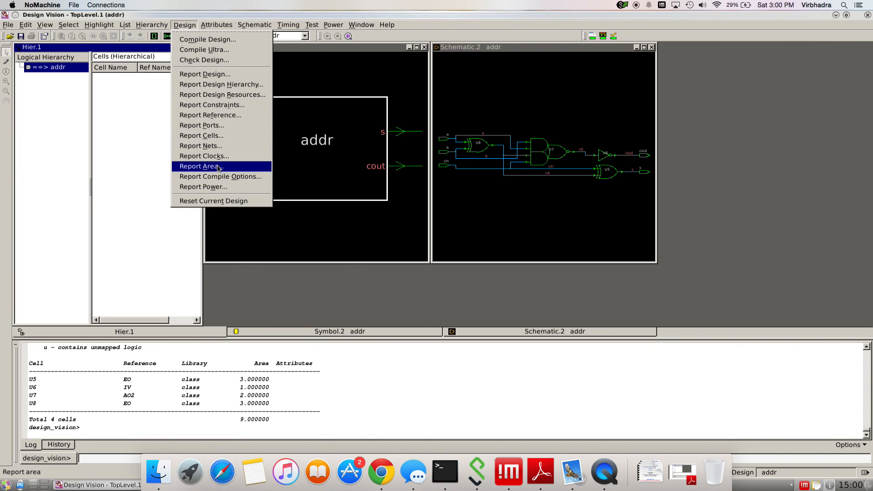
pyautogui.click(200, 165)
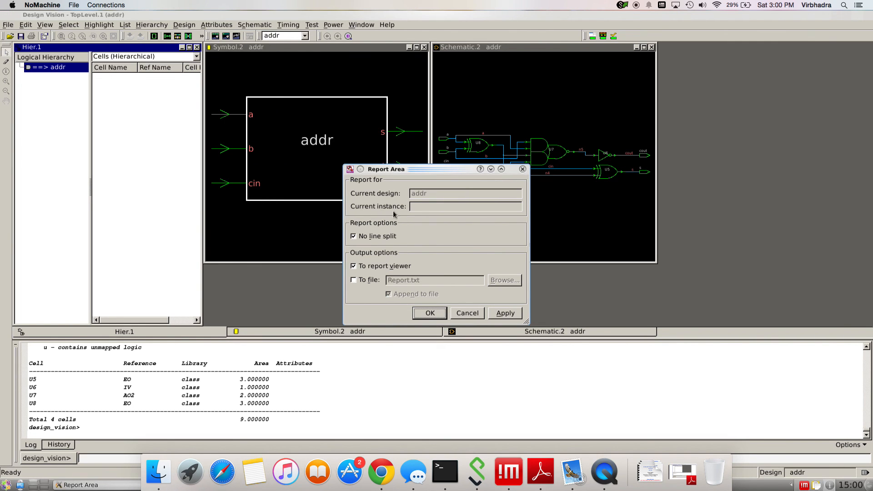
pyautogui.moveTo(411, 285)
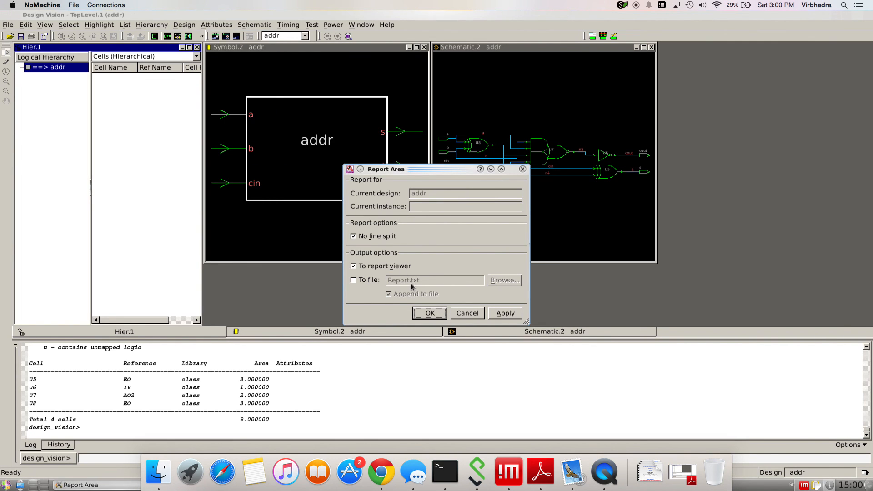
pyautogui.moveTo(406, 311)
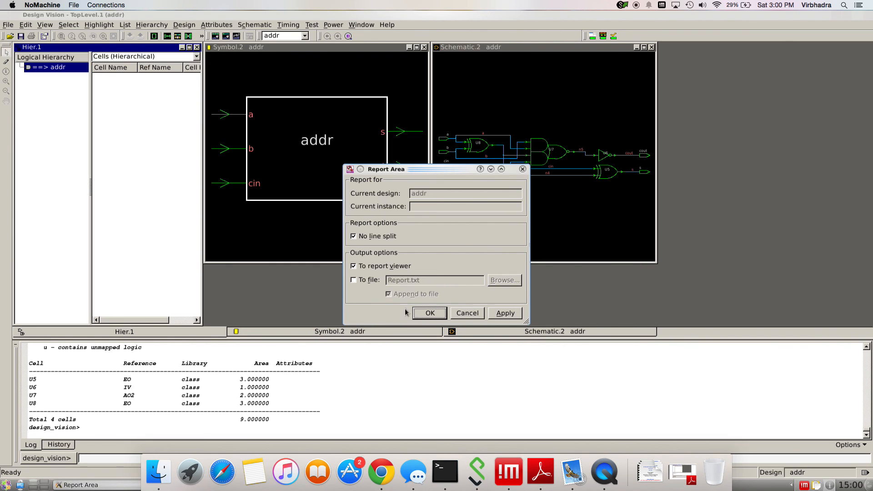
pyautogui.click(429, 312)
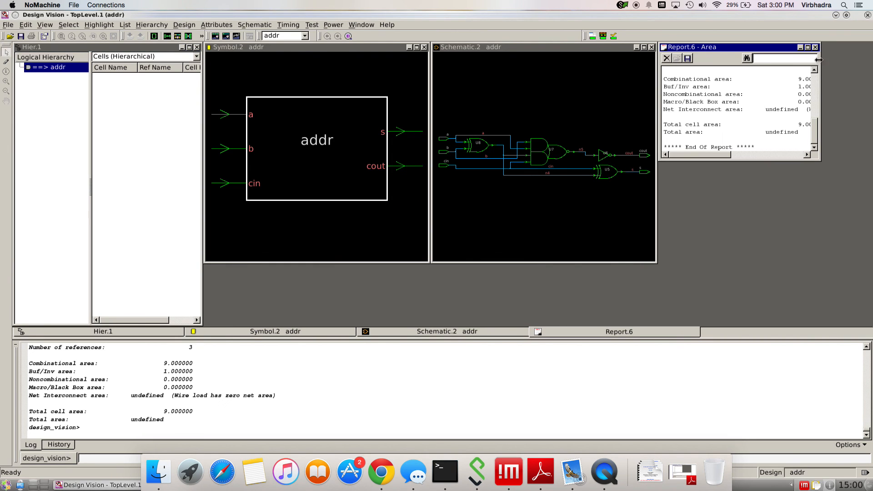
# - Review the maximized area report figures, then close the Report.6 window
pyautogui.click(807, 47)
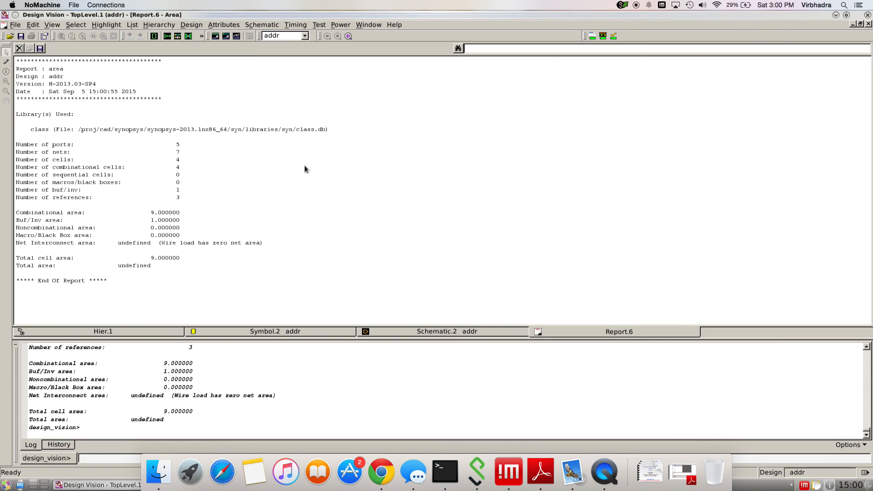
pyautogui.moveTo(179, 186)
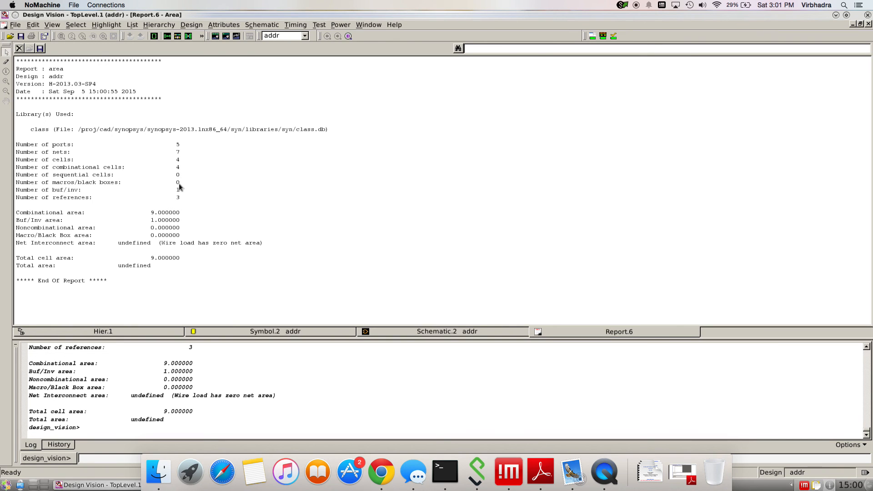
pyautogui.moveTo(181, 148)
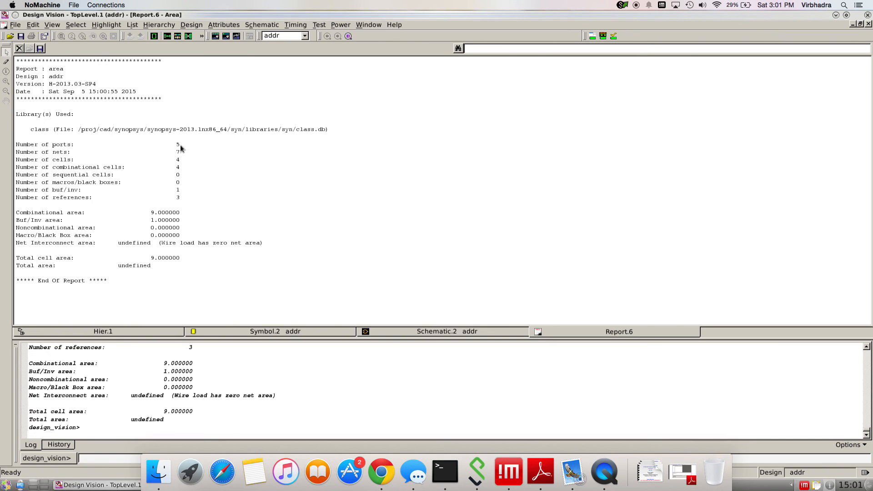
pyautogui.moveTo(182, 184)
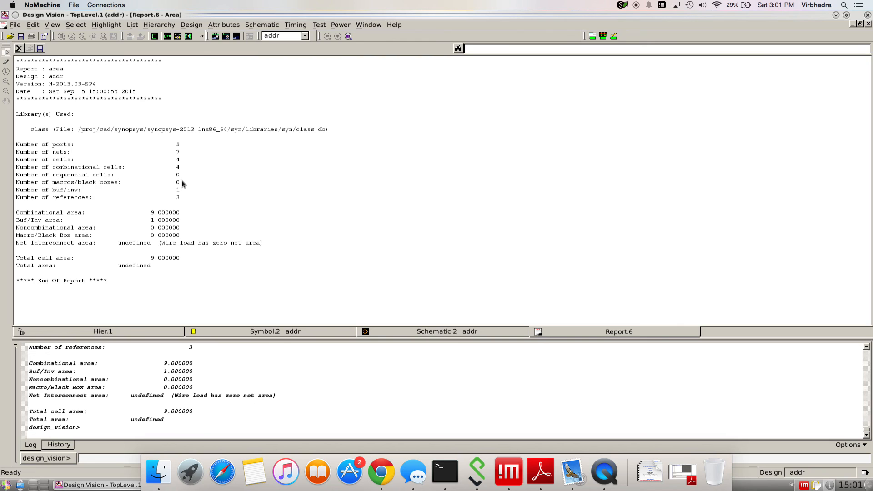
pyautogui.moveTo(117, 195)
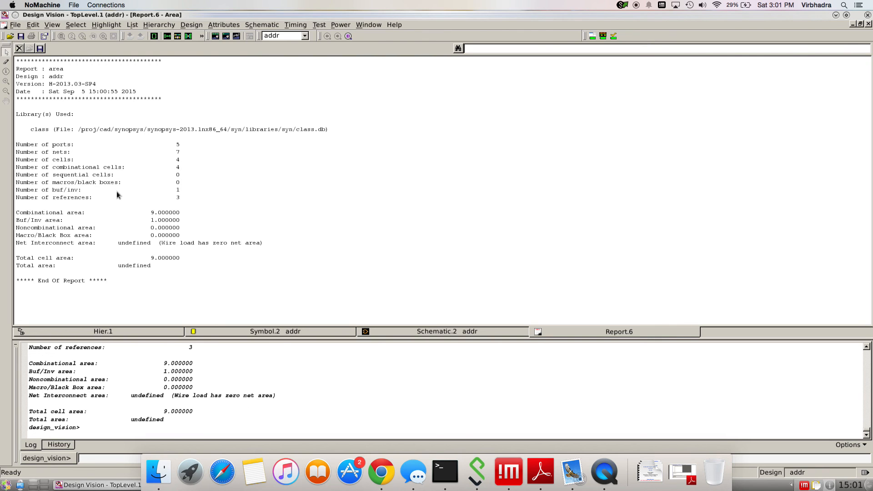
pyautogui.moveTo(146, 258)
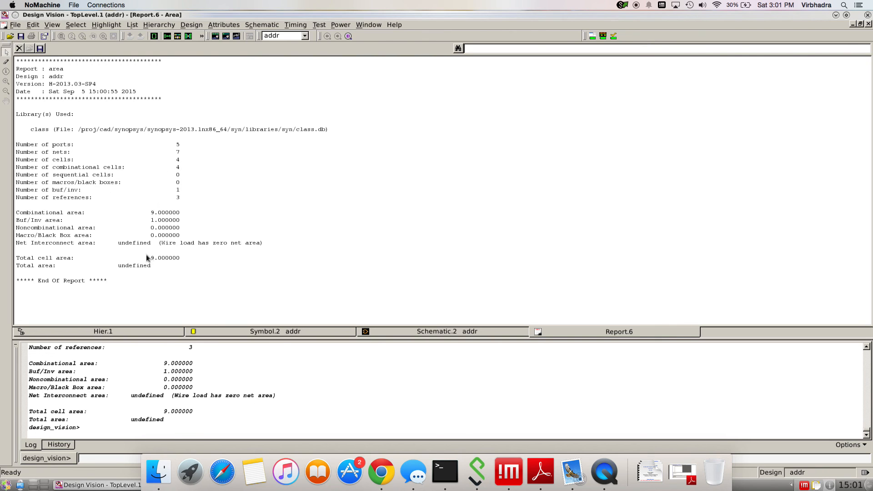
pyautogui.moveTo(857, 32)
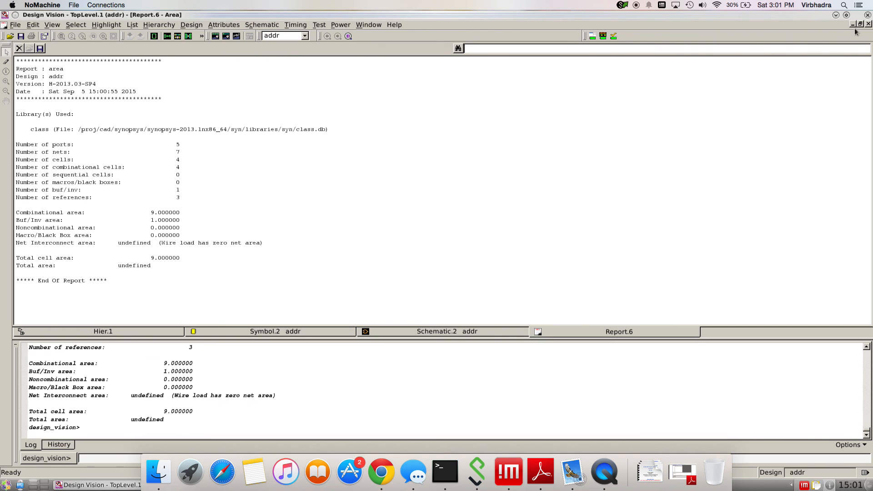
pyautogui.click(103, 331)
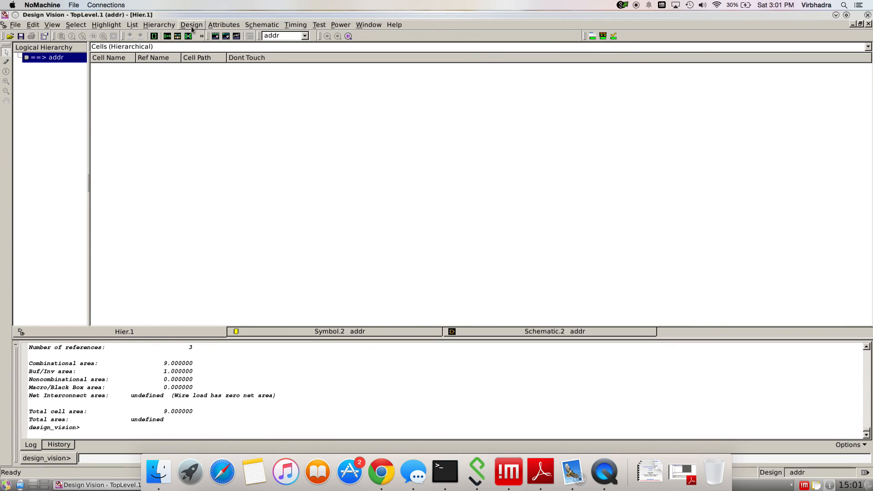
# - Generate the power report for addr (1.3214 uW dynamic), dismissing the PWR-799 unitless-library error
pyautogui.click(191, 24)
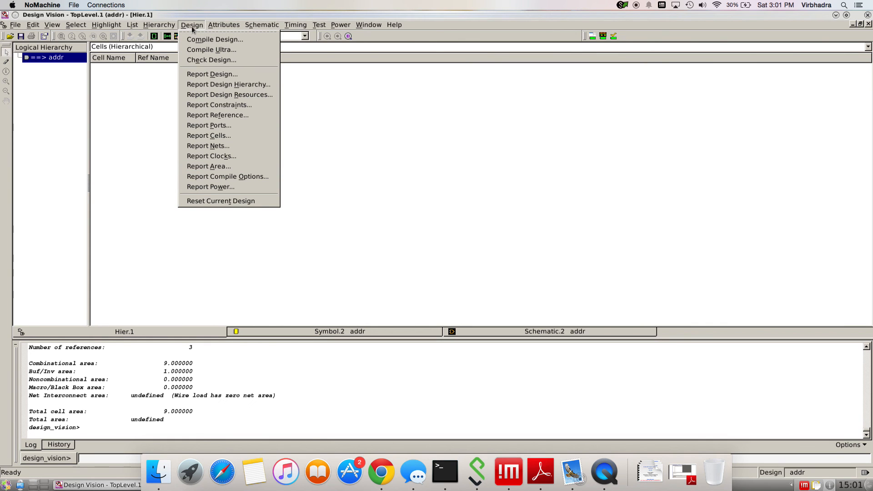
pyautogui.click(210, 186)
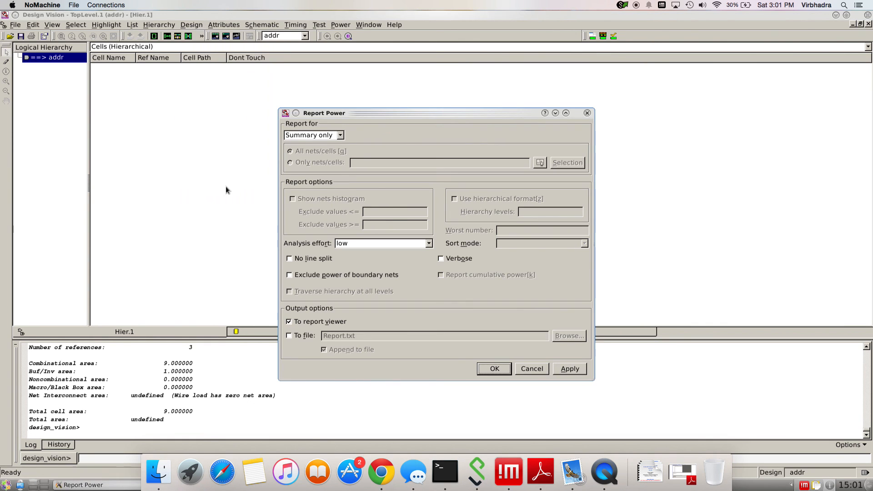
pyautogui.click(492, 368)
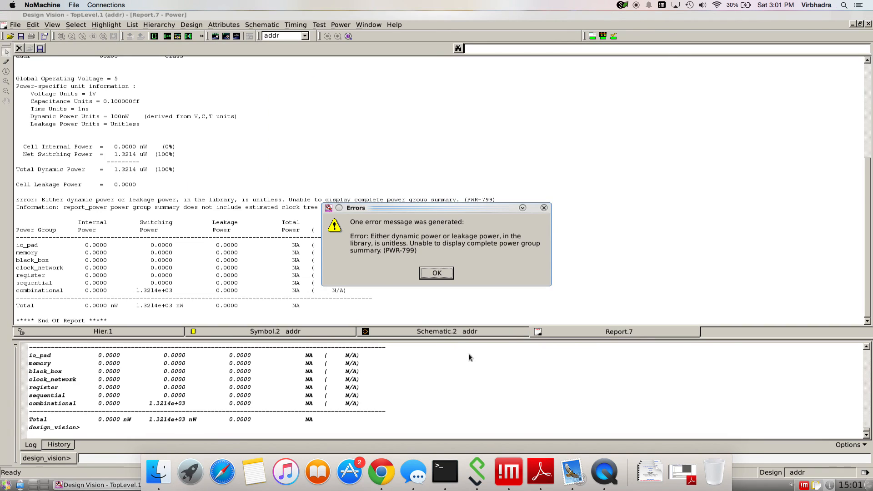
pyautogui.click(437, 273)
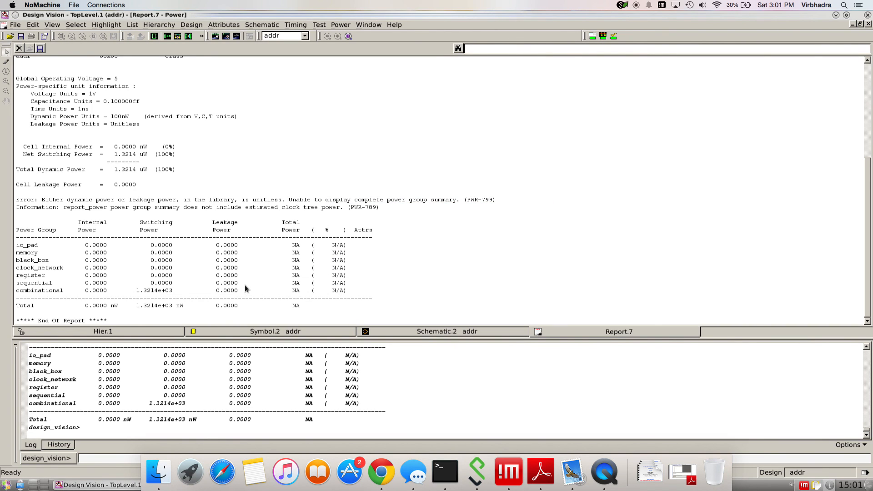
pyautogui.moveTo(172, 302)
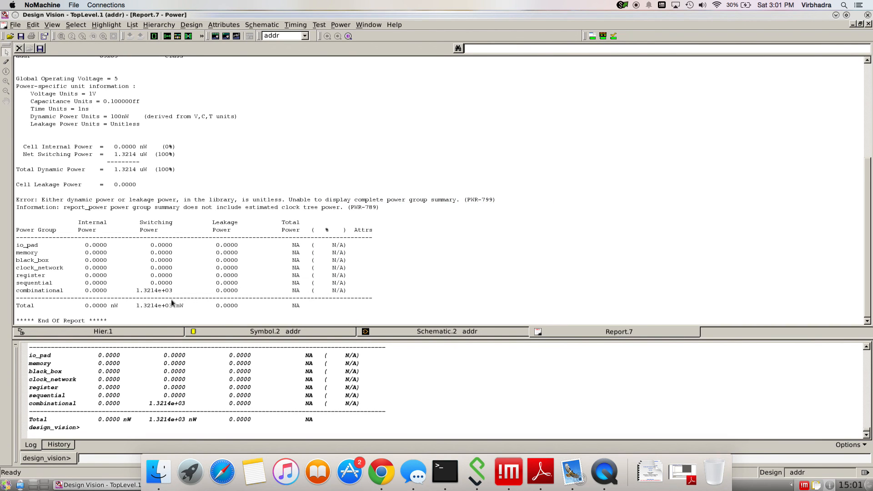
pyautogui.moveTo(149, 298)
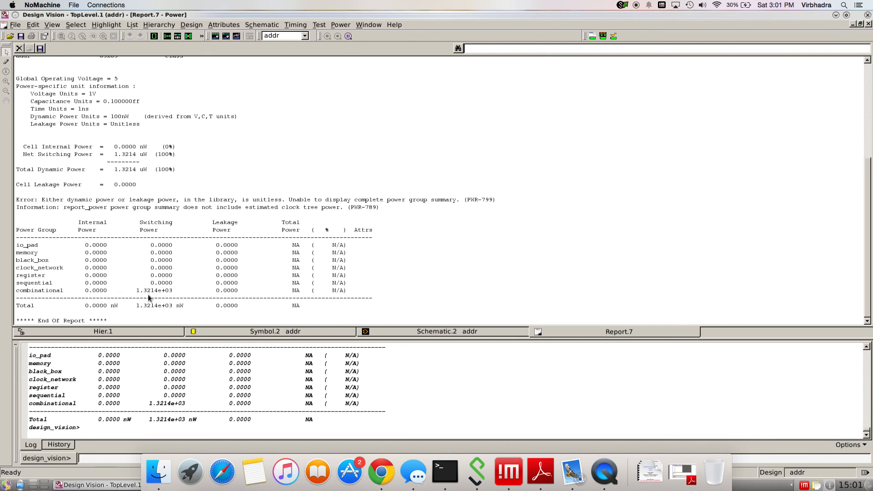
pyautogui.moveTo(115, 196)
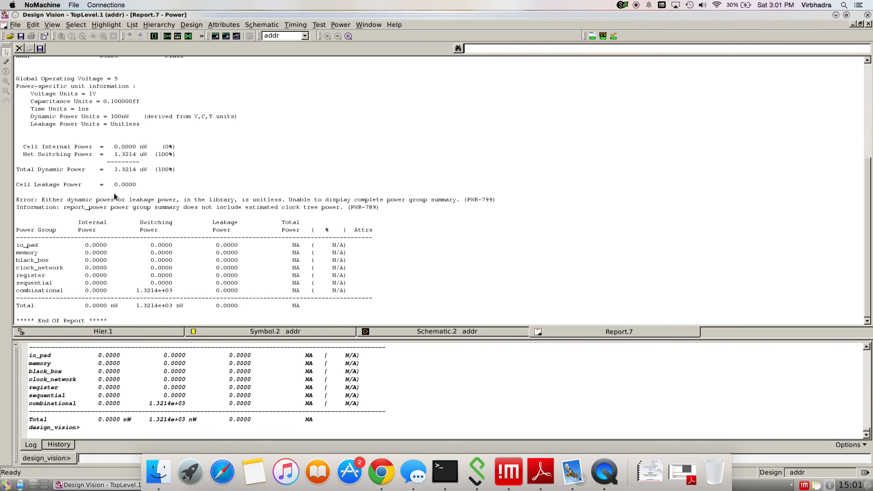
pyautogui.scroll(3)
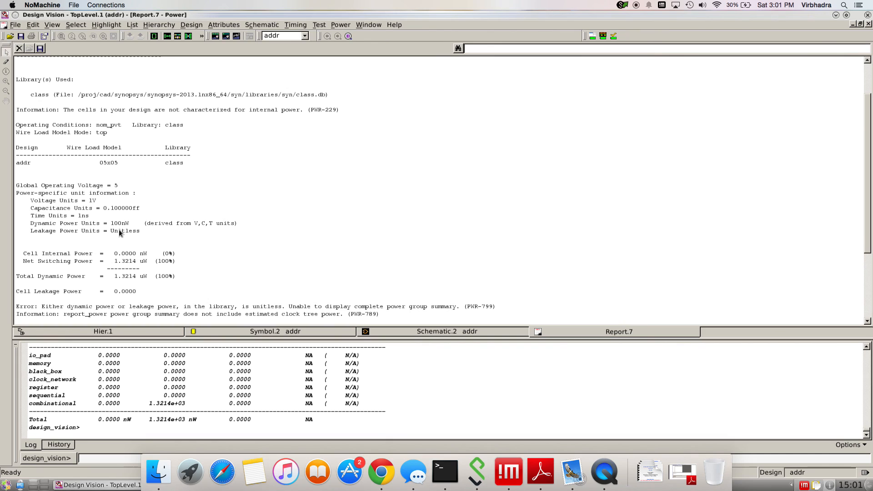
pyautogui.moveTo(460, 94)
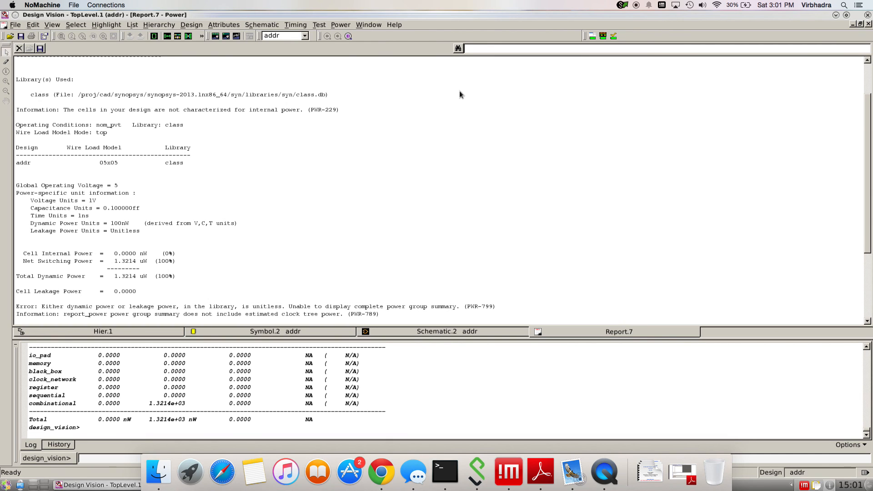
pyautogui.moveTo(728, 81)
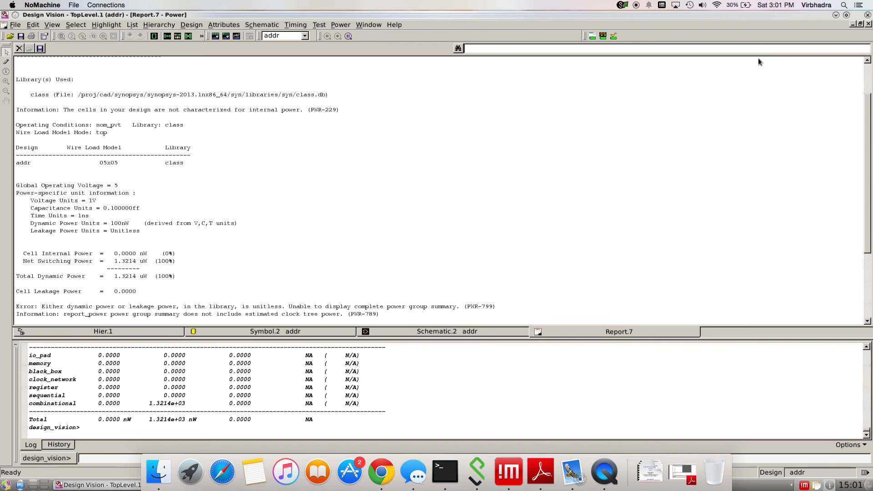
# - Close the Report.7 power report window to return to the hierarchy view
pyautogui.click(103, 332)
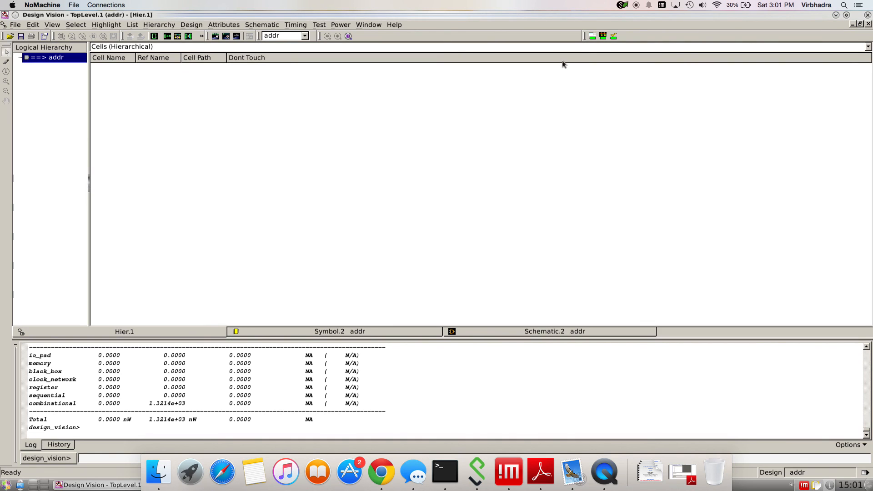
pyautogui.moveTo(269, 64)
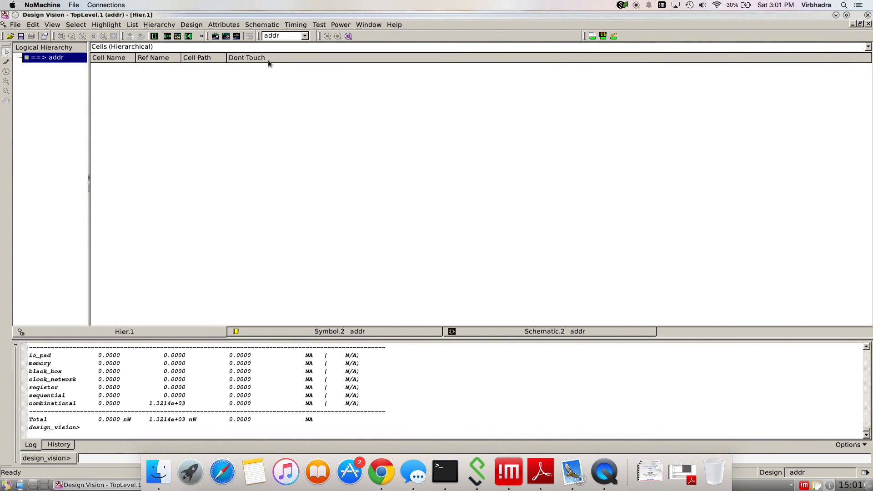
pyautogui.moveTo(58, 45)
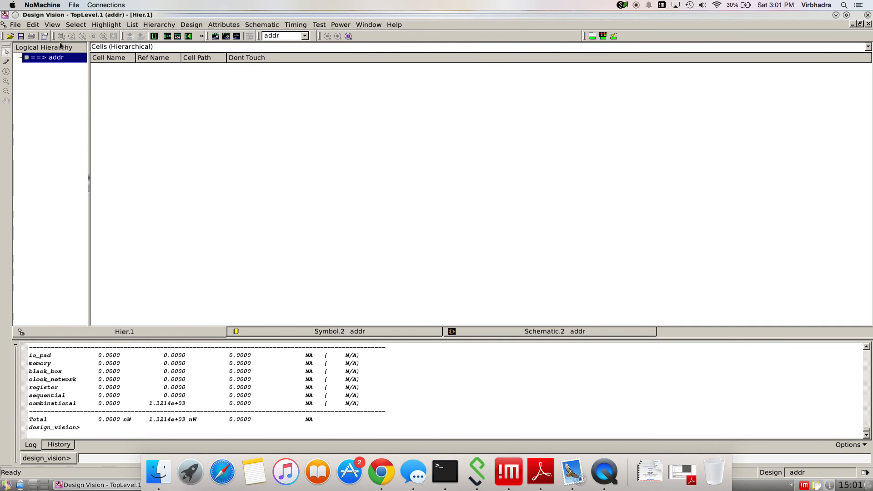